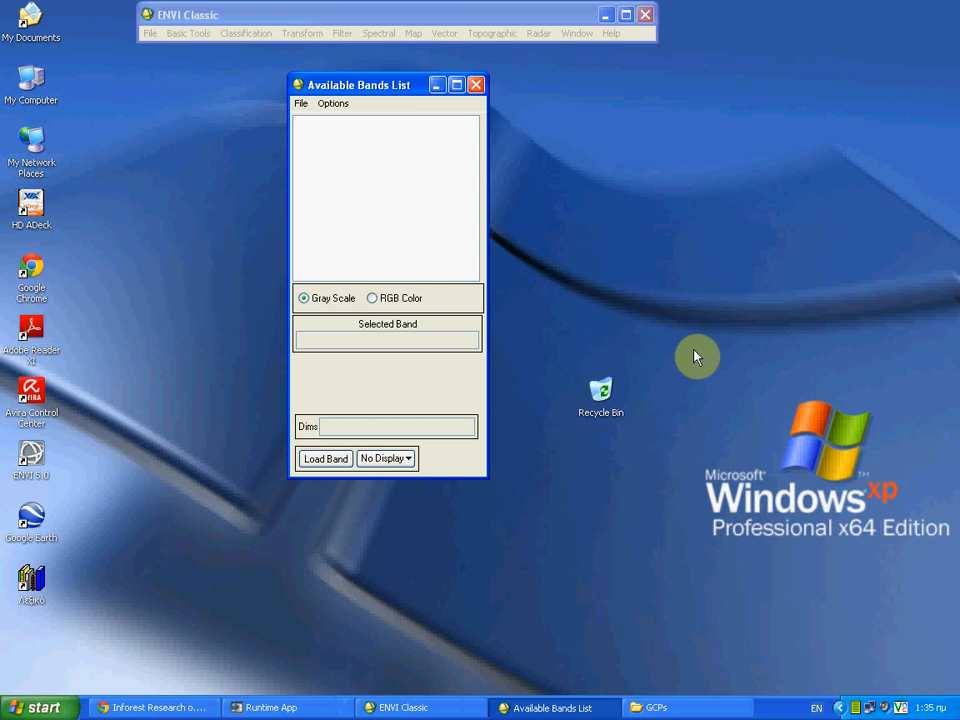
# Step: Open geoeye_psh.dat and load Layers 4, 3, 2 as an RGB composite in Display #1
pyautogui.click(150, 32)
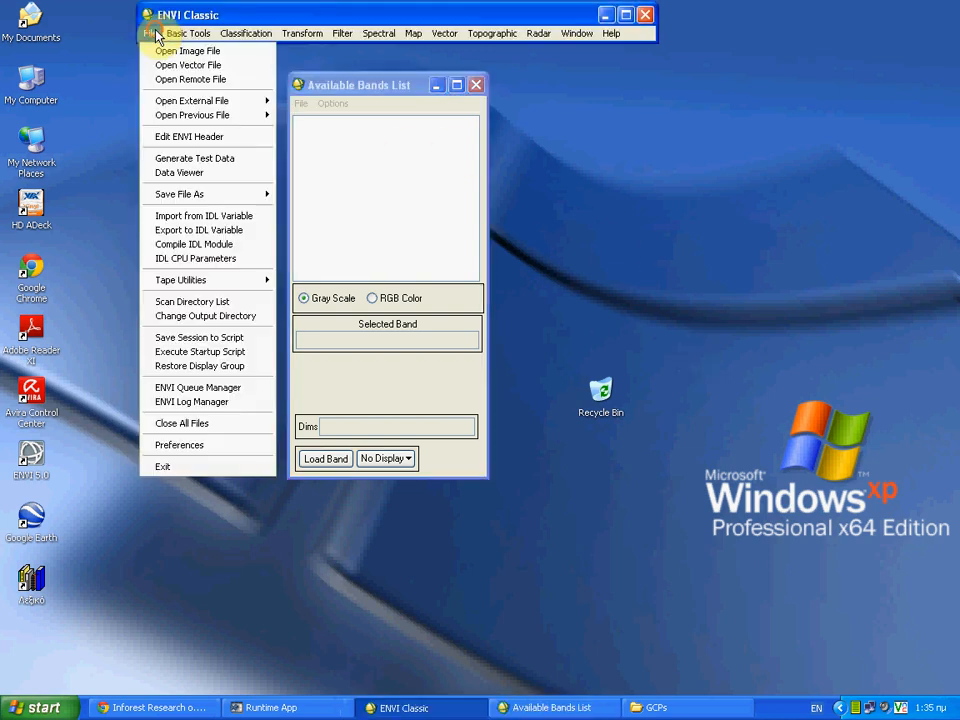
pyautogui.click(188, 52)
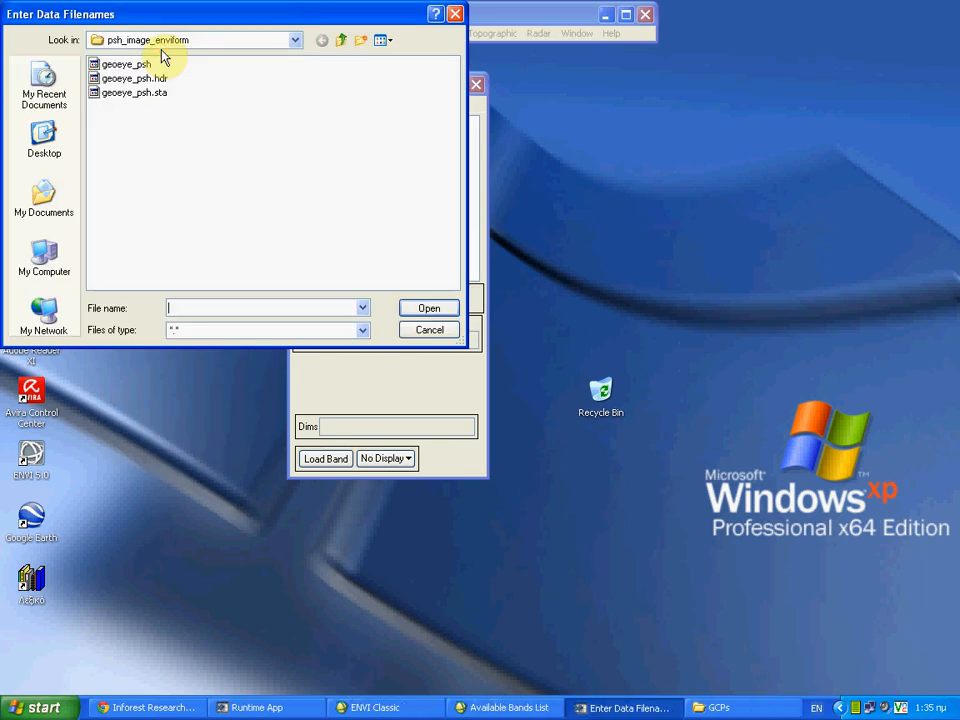
pyautogui.click(428, 308)
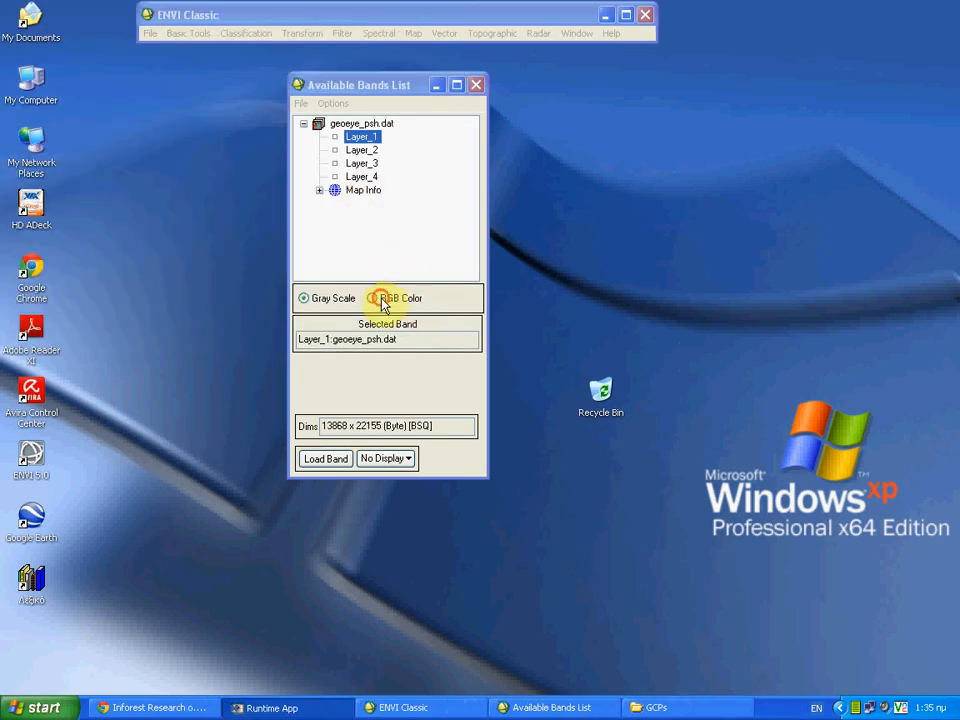
pyautogui.click(380, 298)
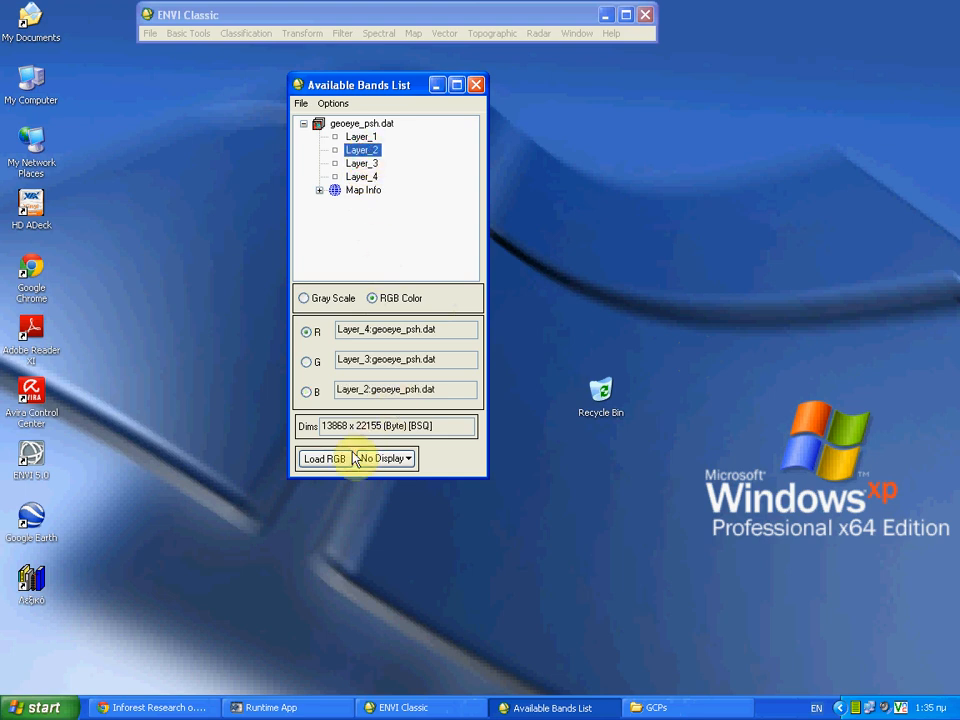
pyautogui.click(324, 458)
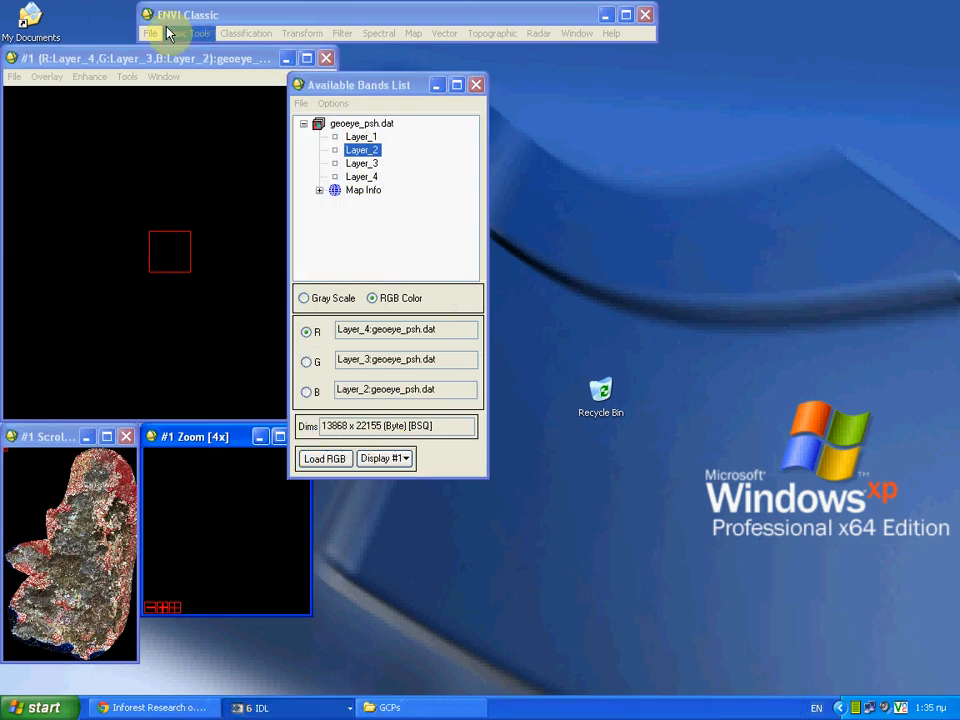
pyautogui.click(152, 32)
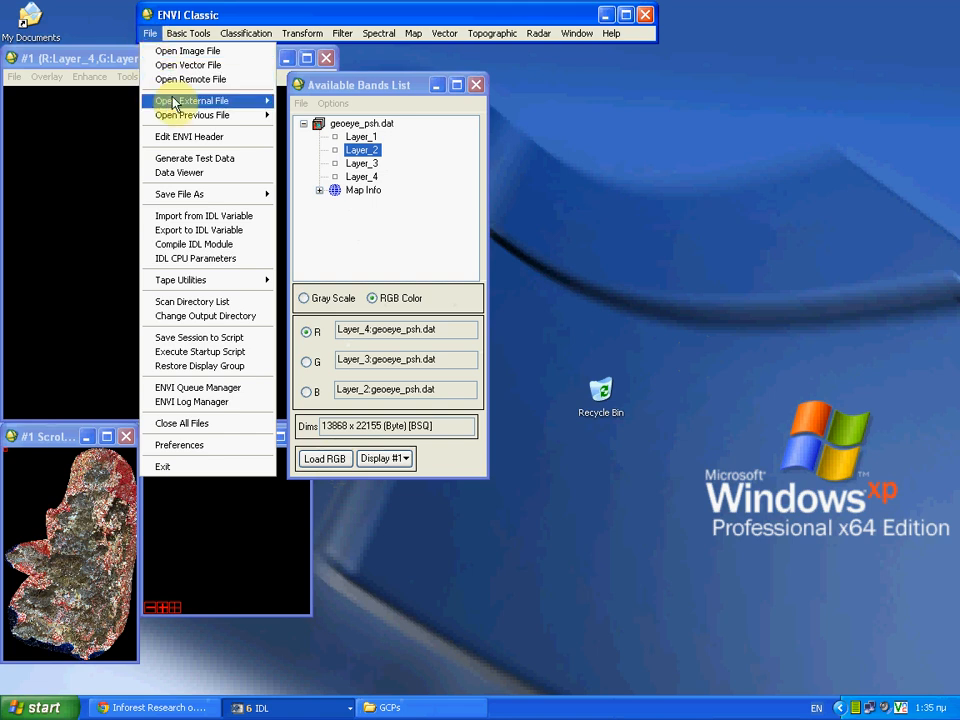
pyautogui.moveTo(318, 528)
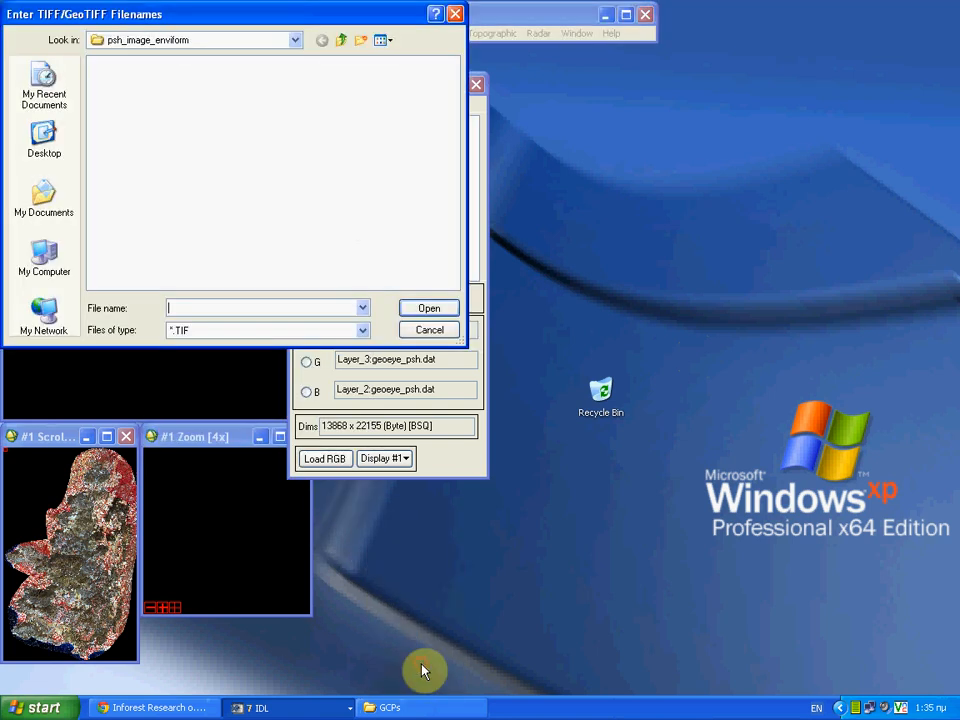
# Step: Open demfile.tif from the GCPs folder as a TIFF and load its band in grayscale in a new display
pyautogui.click(340, 40)
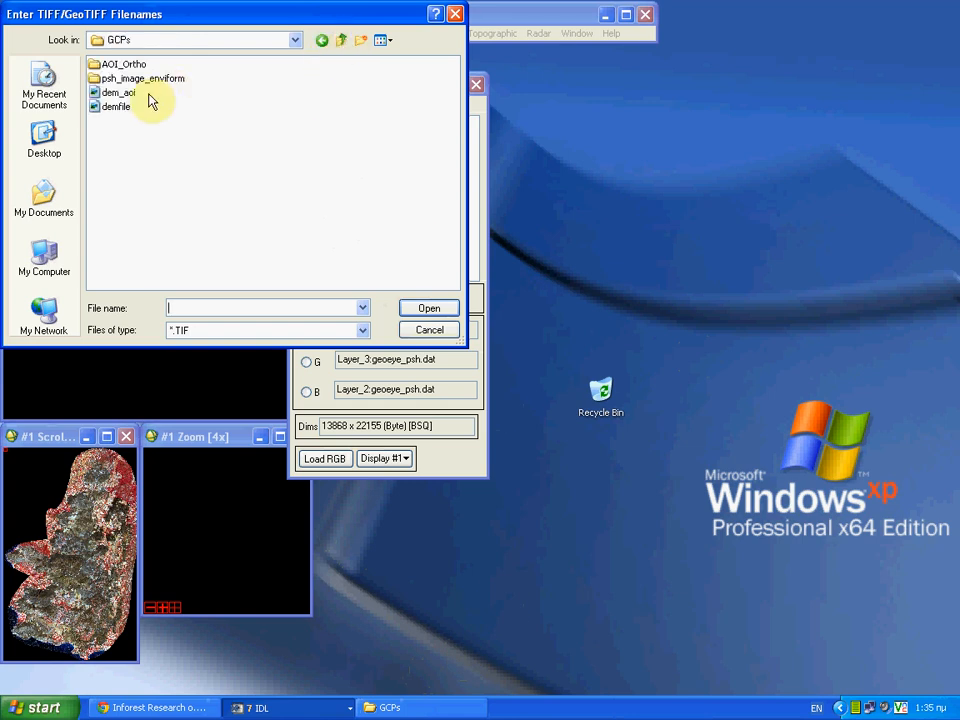
pyautogui.click(114, 106)
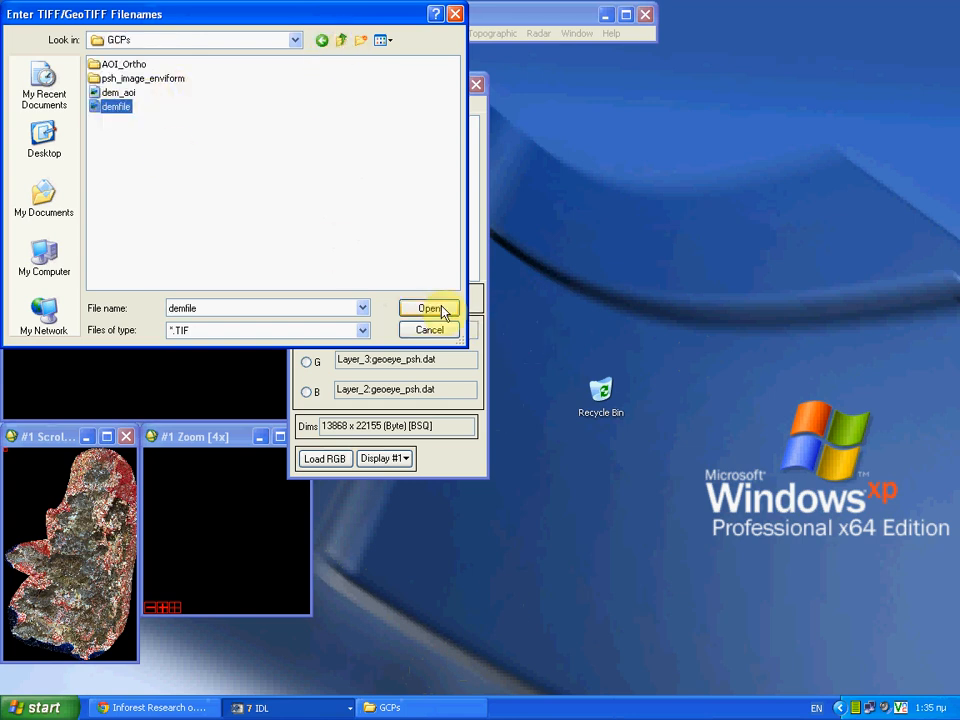
pyautogui.click(430, 308)
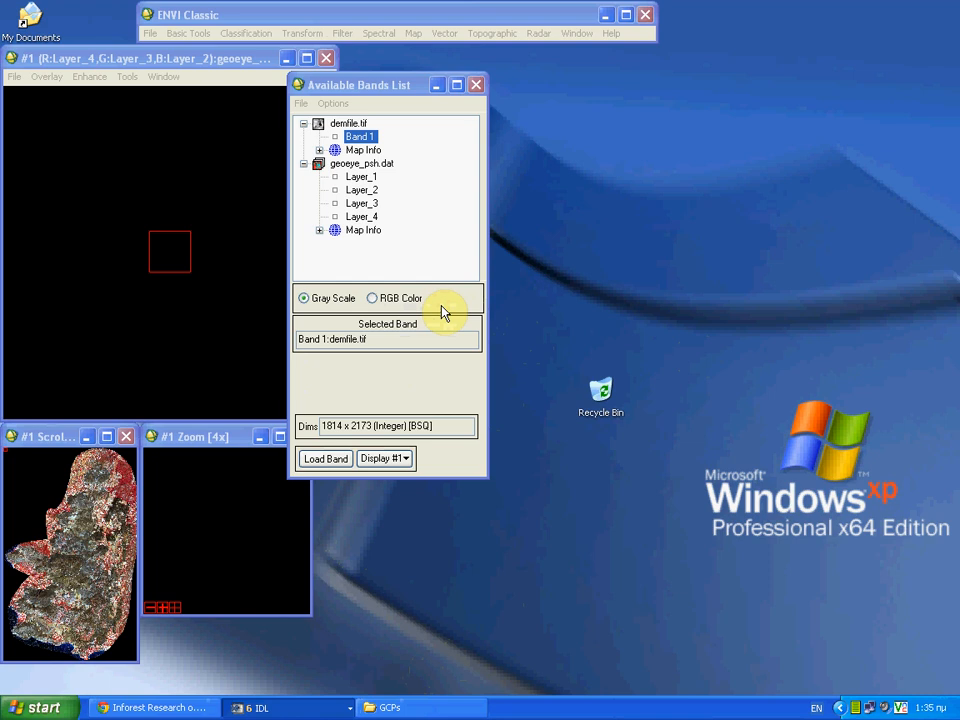
pyautogui.click(404, 458)
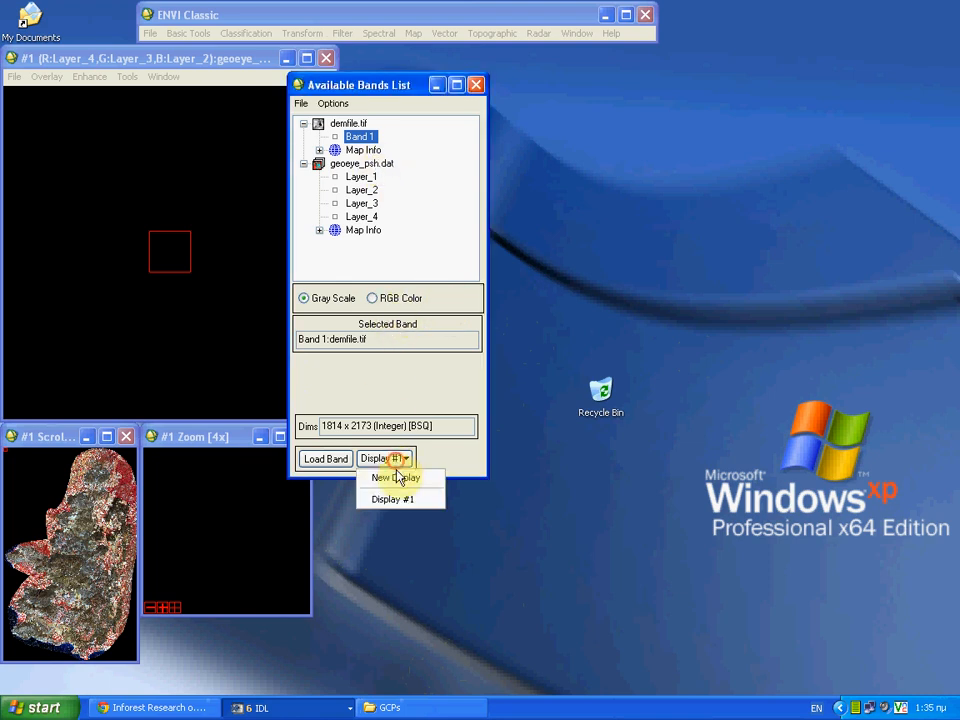
pyautogui.click(392, 476)
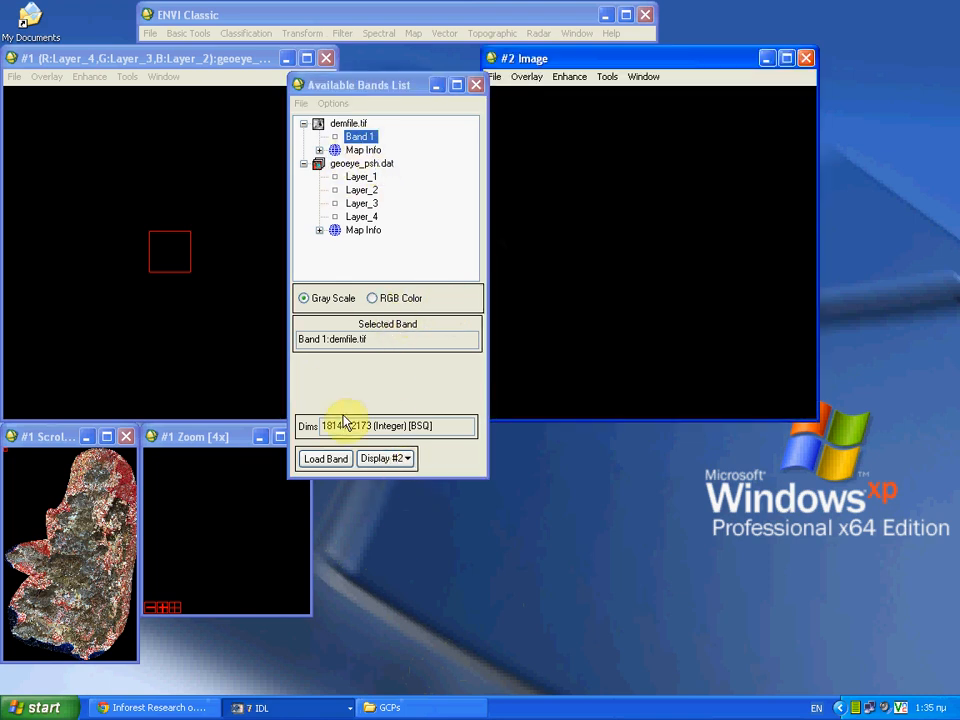
pyautogui.click(324, 458)
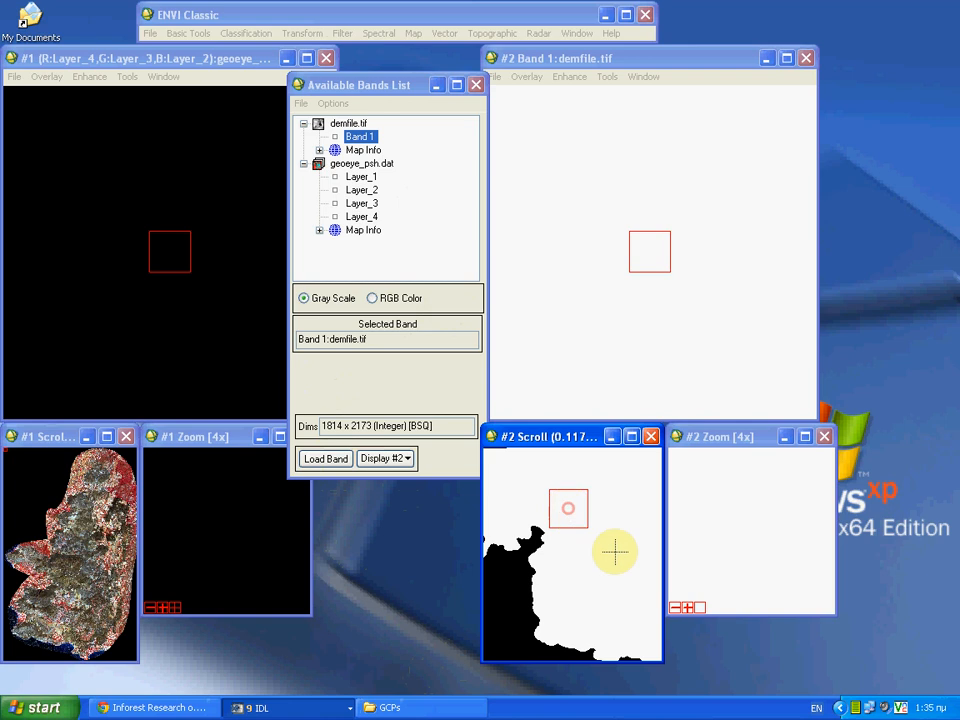
pyautogui.click(608, 76)
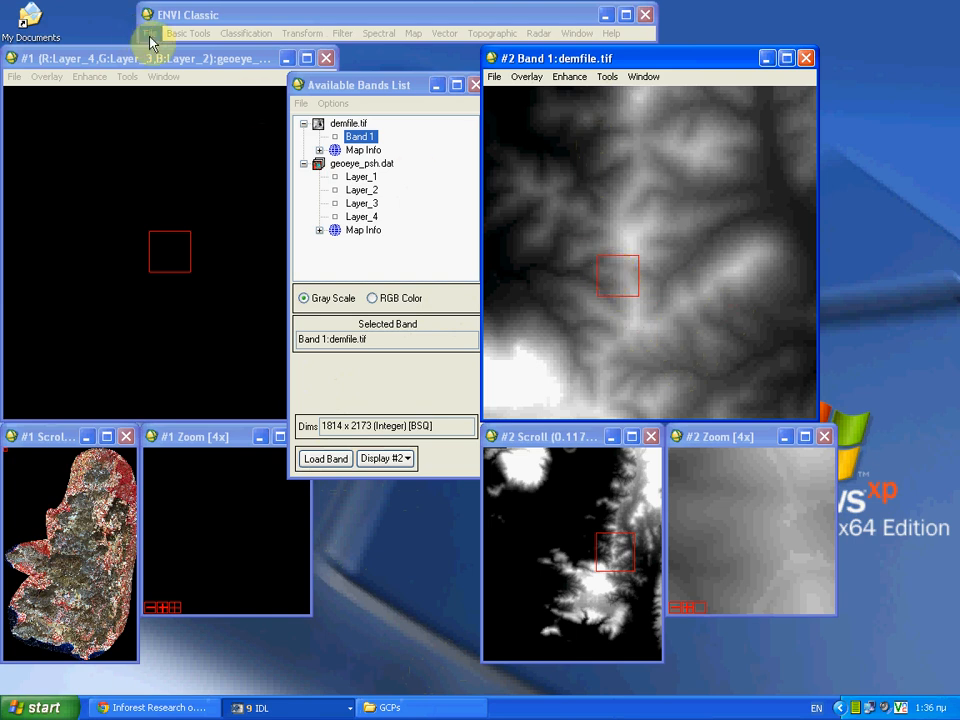
# Step: Open Ortho_image_c.jp2 as a JPEG2000 file and load its RGB composite in a new third display
pyautogui.click(148, 32)
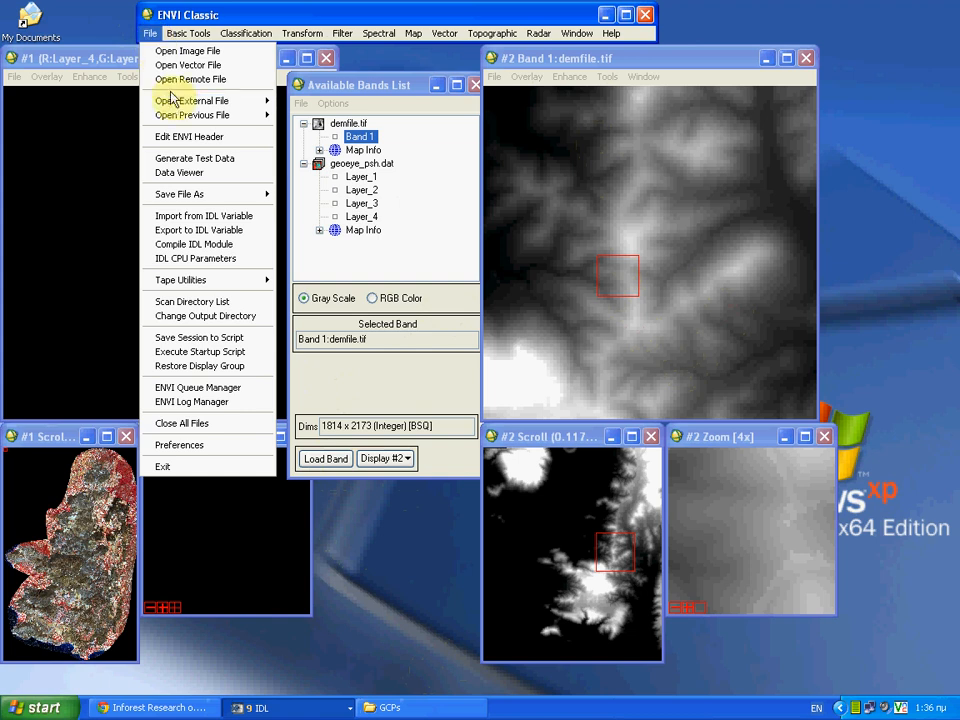
pyautogui.click(192, 100)
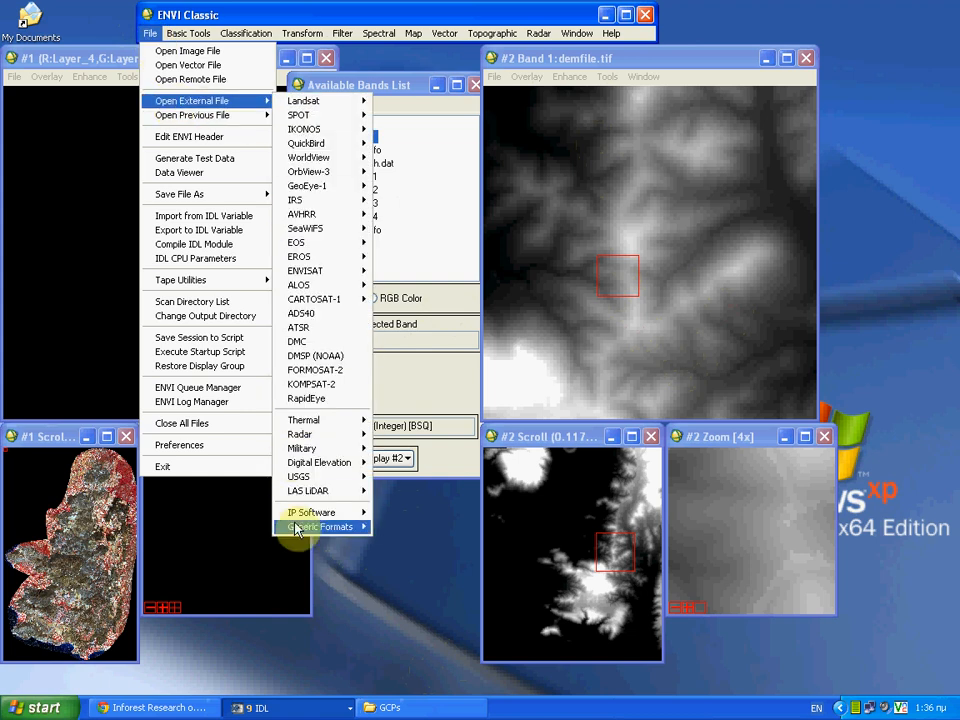
pyautogui.click(316, 528)
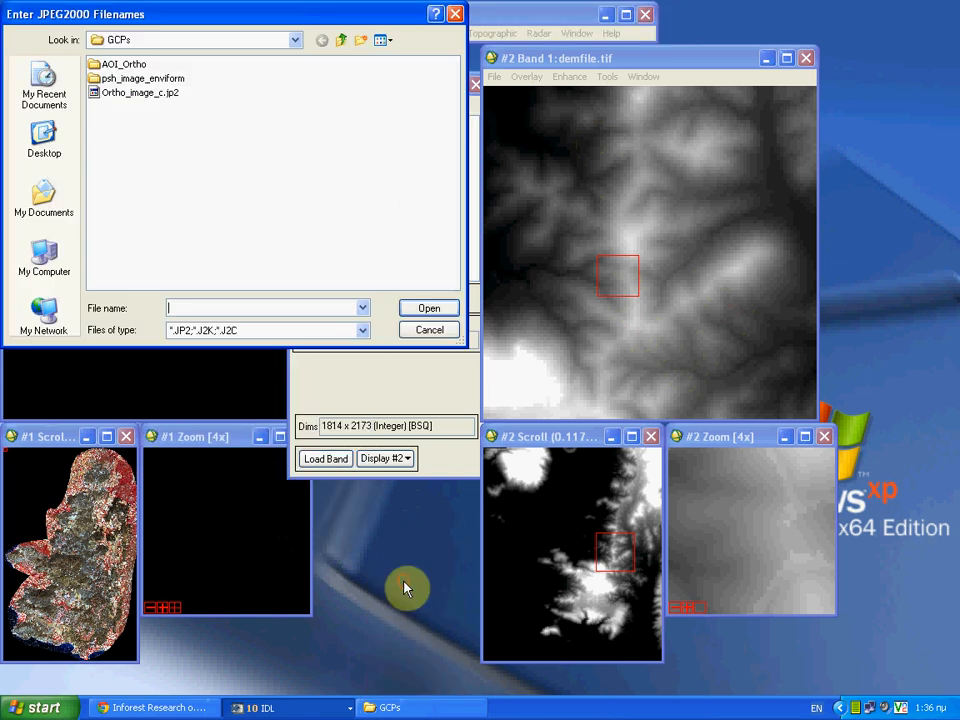
pyautogui.click(140, 92)
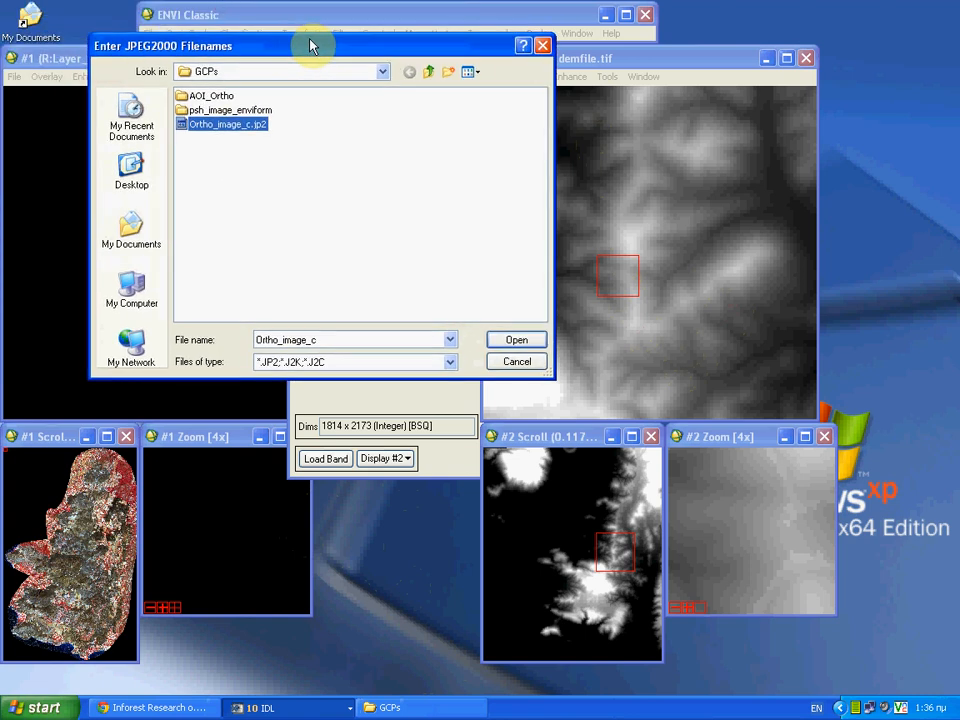
pyautogui.click(516, 340)
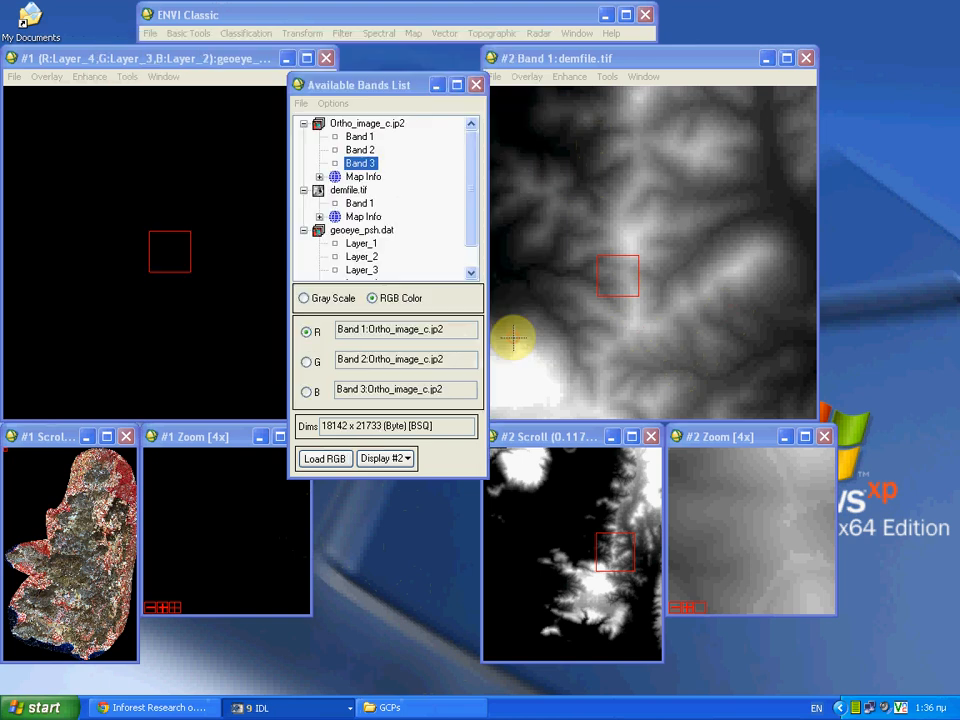
pyautogui.click(384, 458)
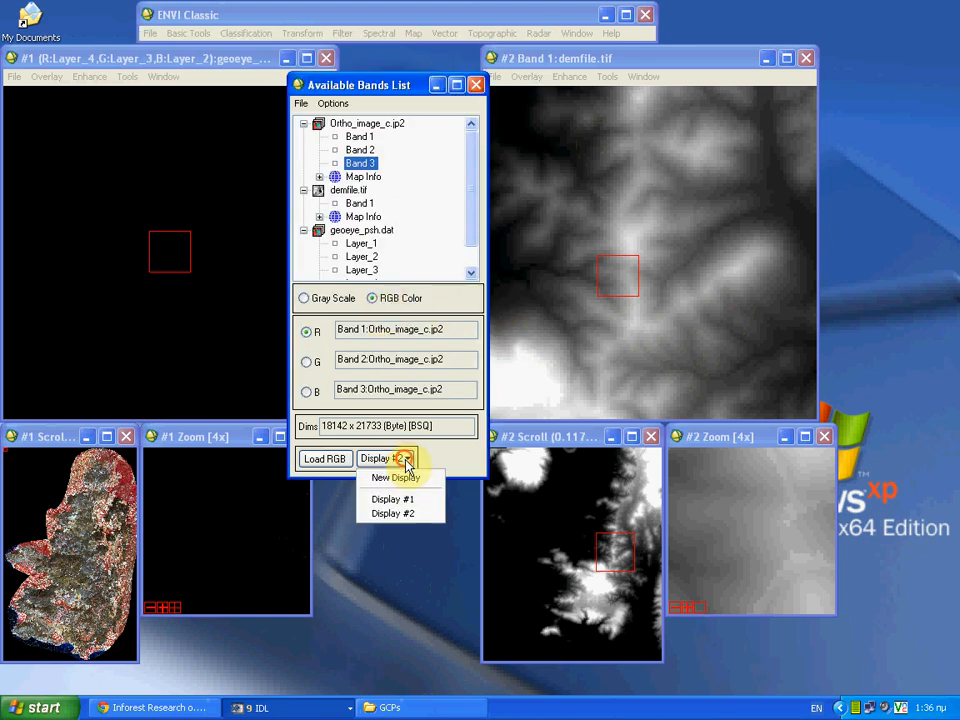
pyautogui.click(394, 476)
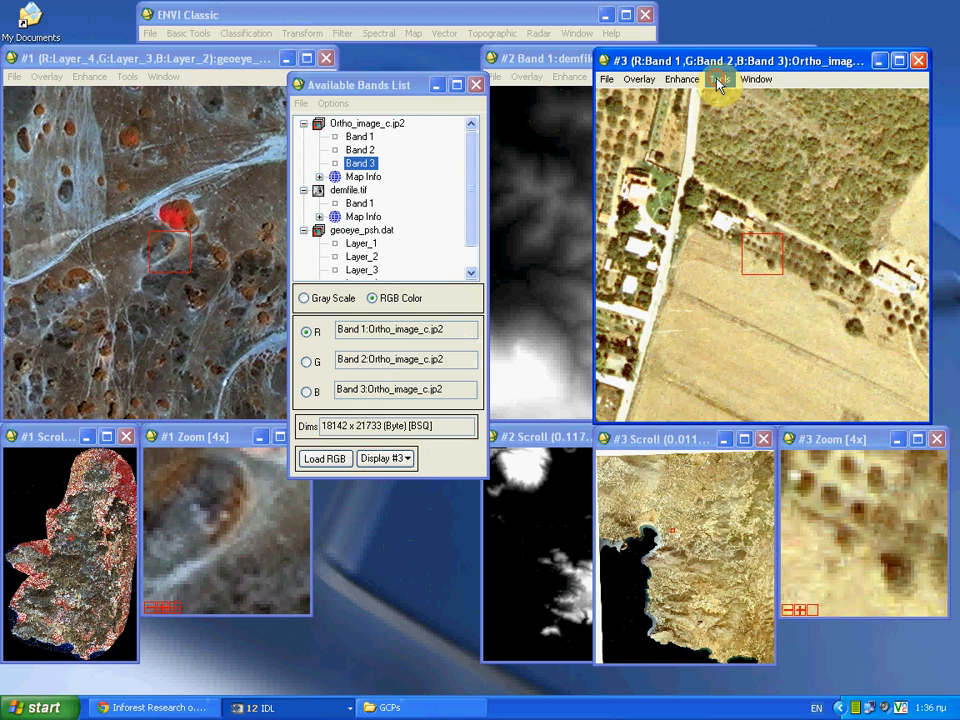
# Step: Geographically link Displays #1 and #3 (Display #2 off) and move both views to a dark patch
pyautogui.click(720, 80)
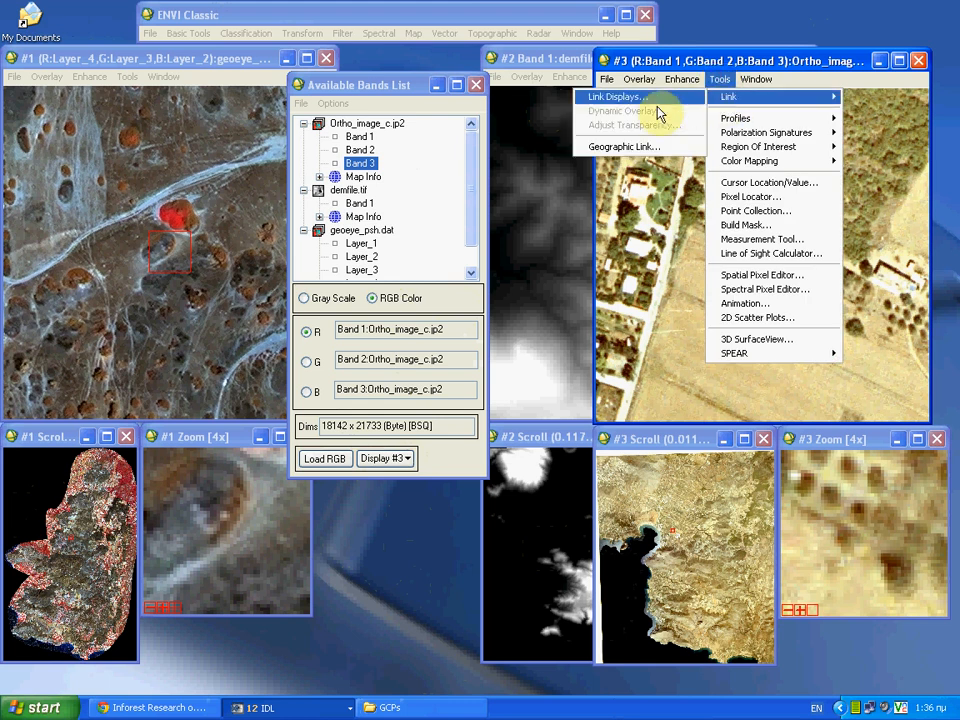
pyautogui.click(624, 146)
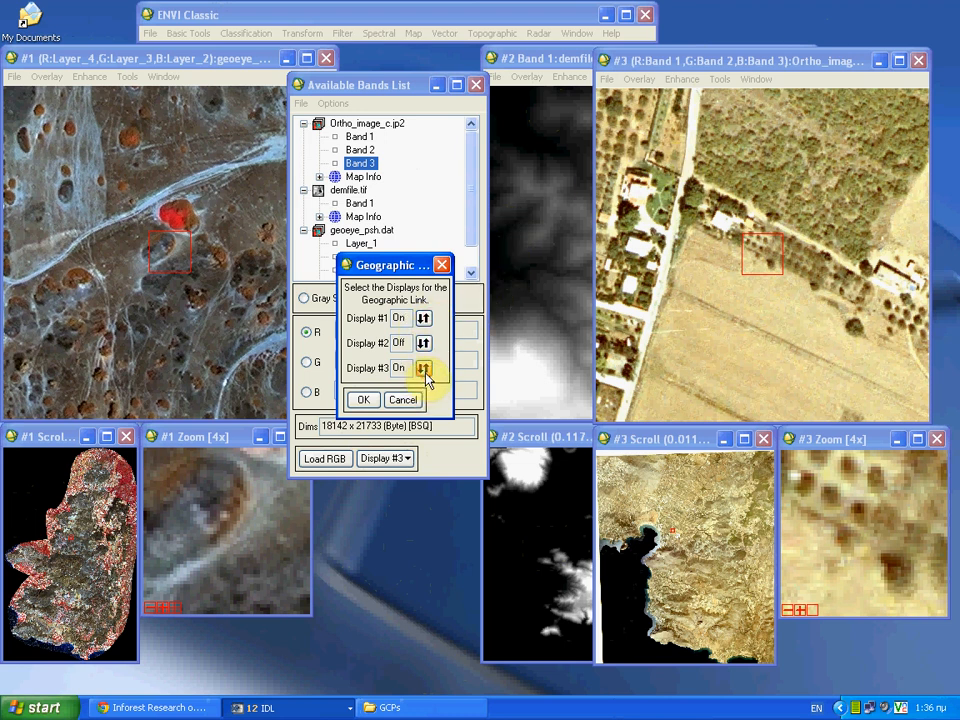
pyautogui.click(362, 400)
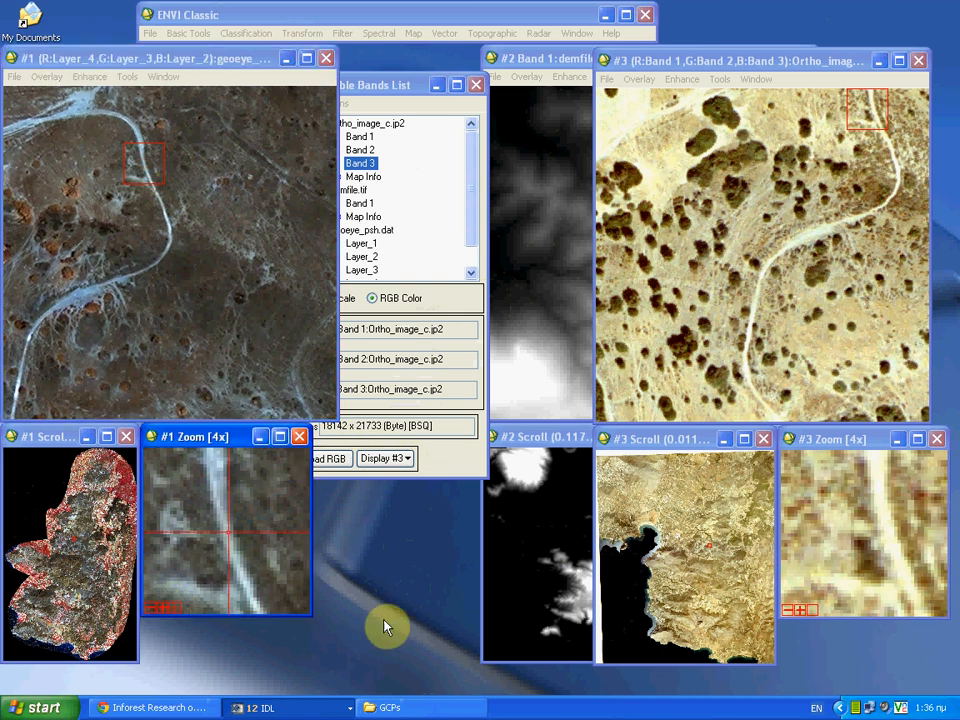
pyautogui.click(796, 258)
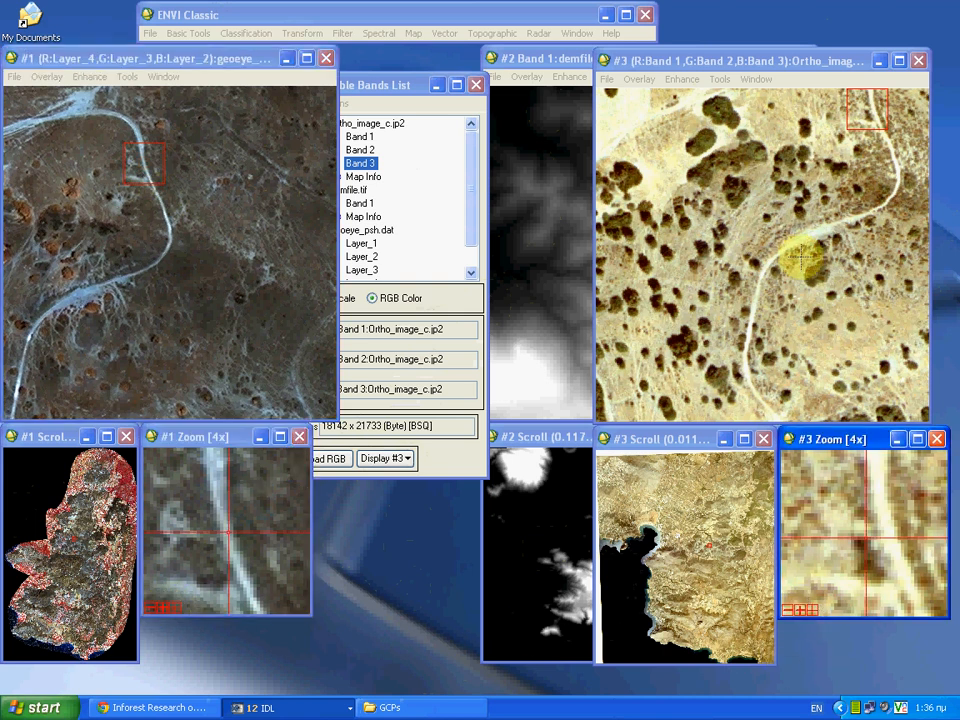
pyautogui.click(780, 276)
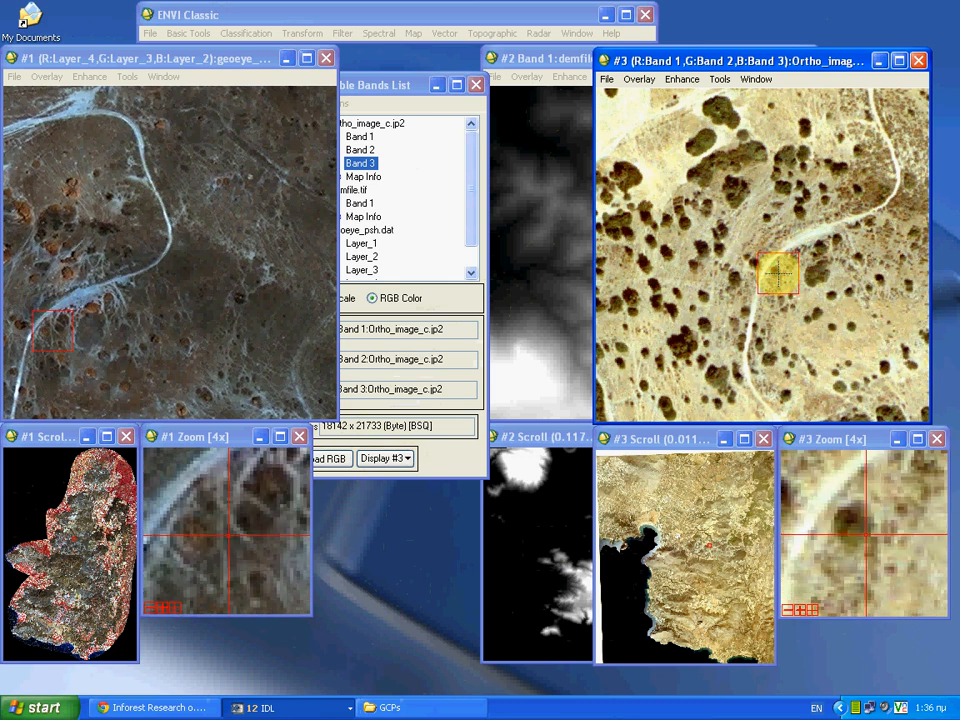
pyautogui.click(216, 244)
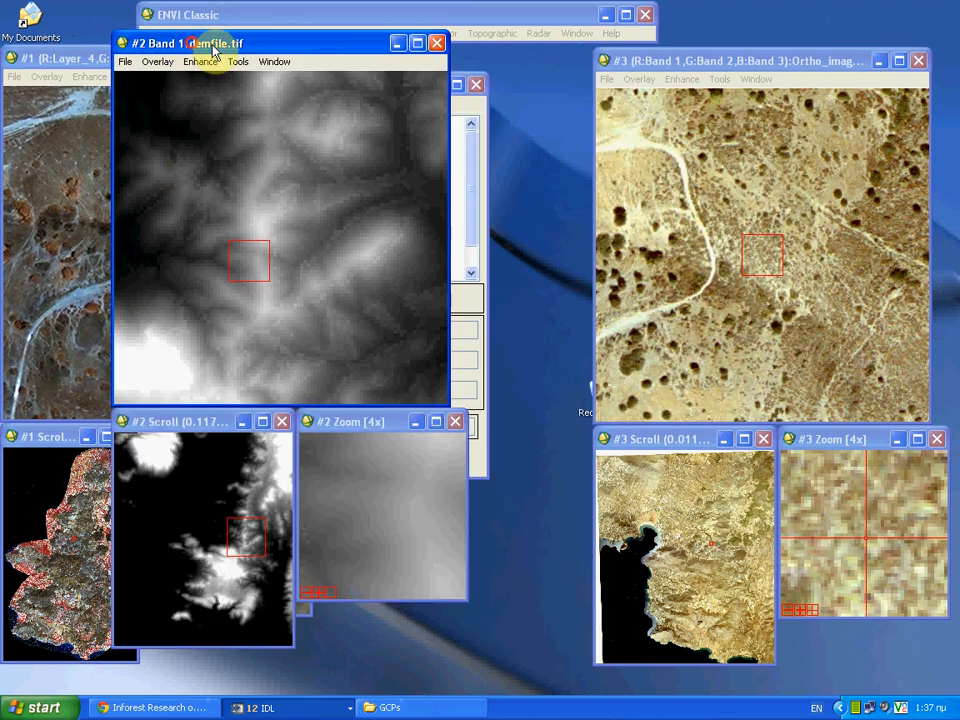
# Step: Move the display windows aside and bring up the header information for Ortho_image_c.jp2
pyautogui.moveTo(200, 42); pyautogui.dragTo(104, 48)
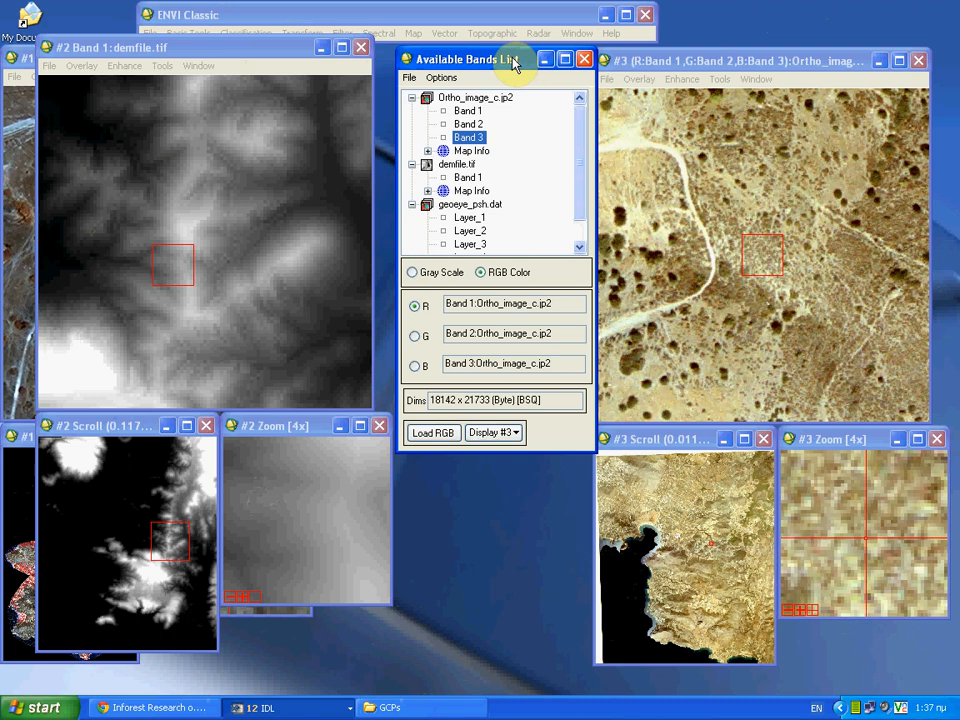
pyautogui.moveTo(496, 58); pyautogui.dragTo(464, 56)
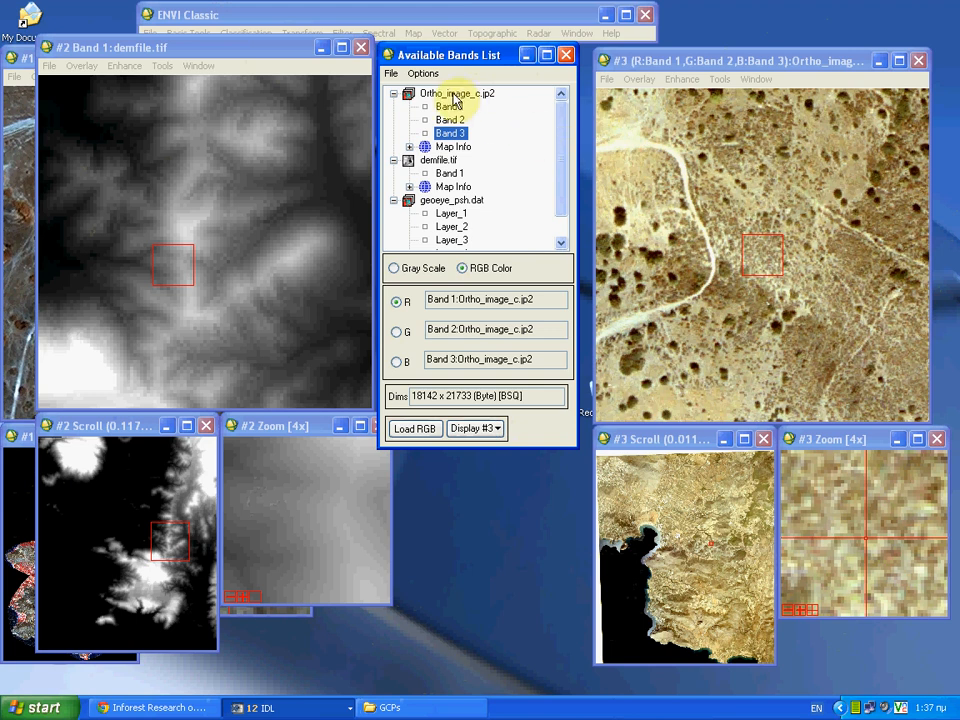
pyautogui.rightClick(450, 94)
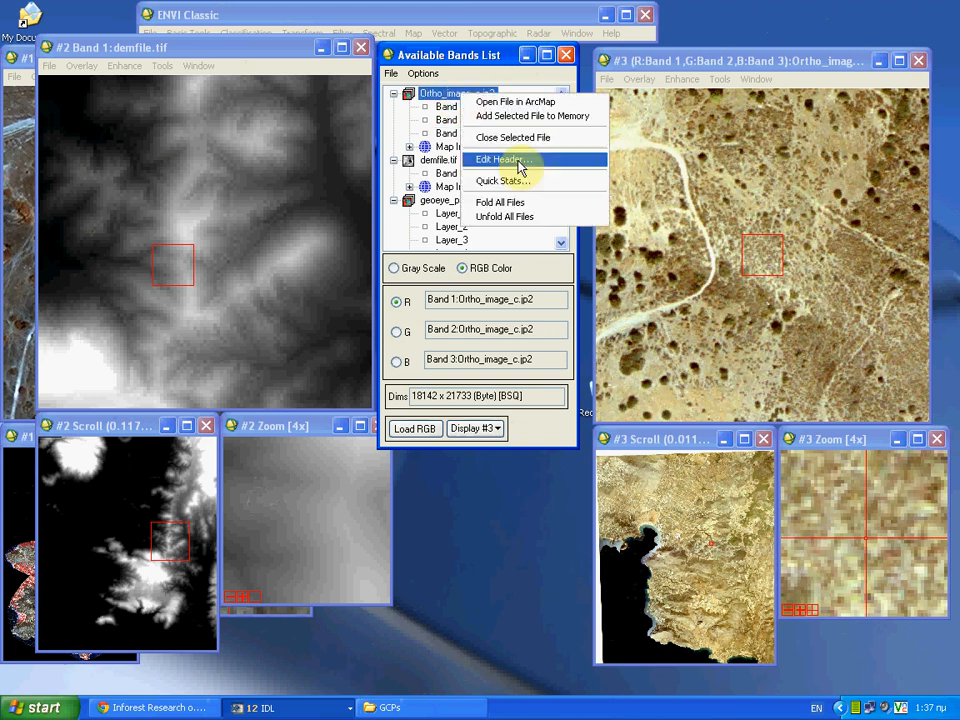
pyautogui.click(498, 160)
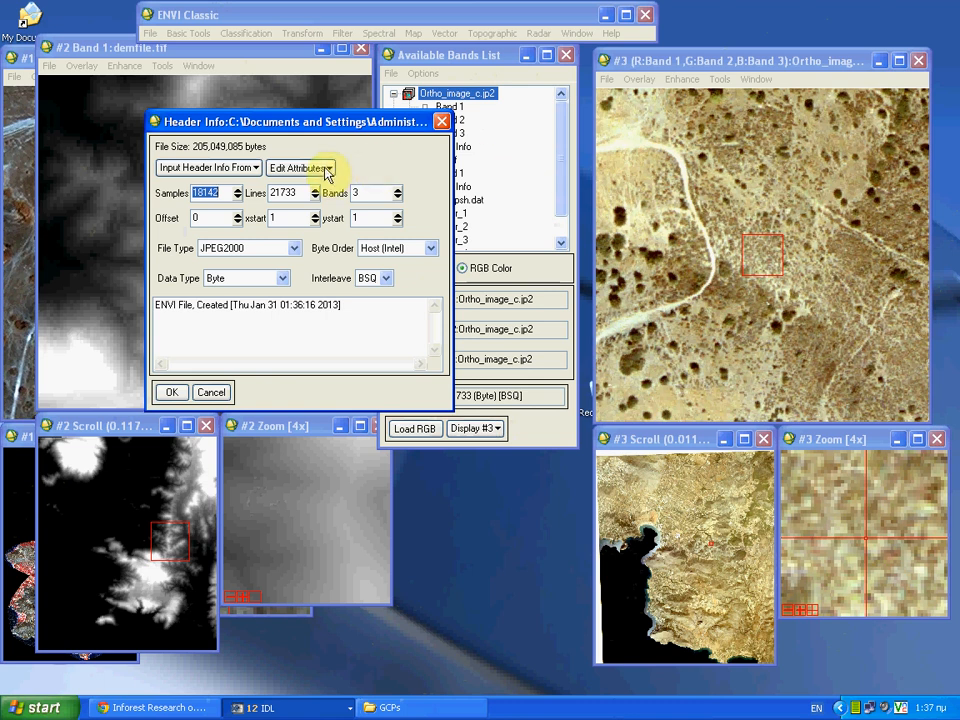
# Step: Associate demfile.tif Band 1 as the DEM file in the Ortho_image_c.jp2 header and save it
pyautogui.click(300, 168)
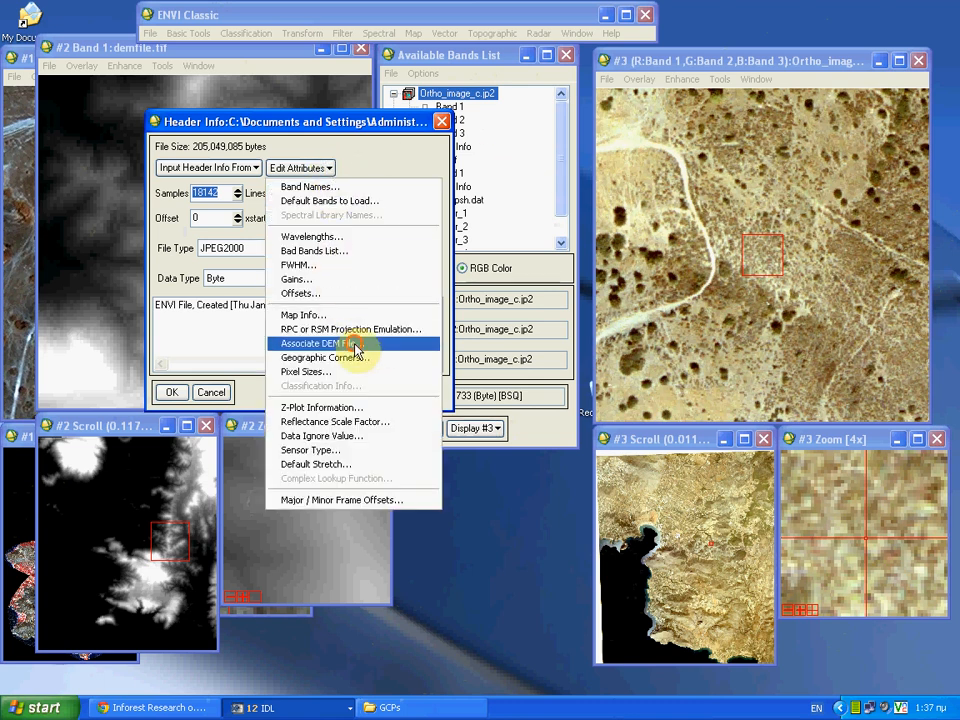
pyautogui.click(318, 344)
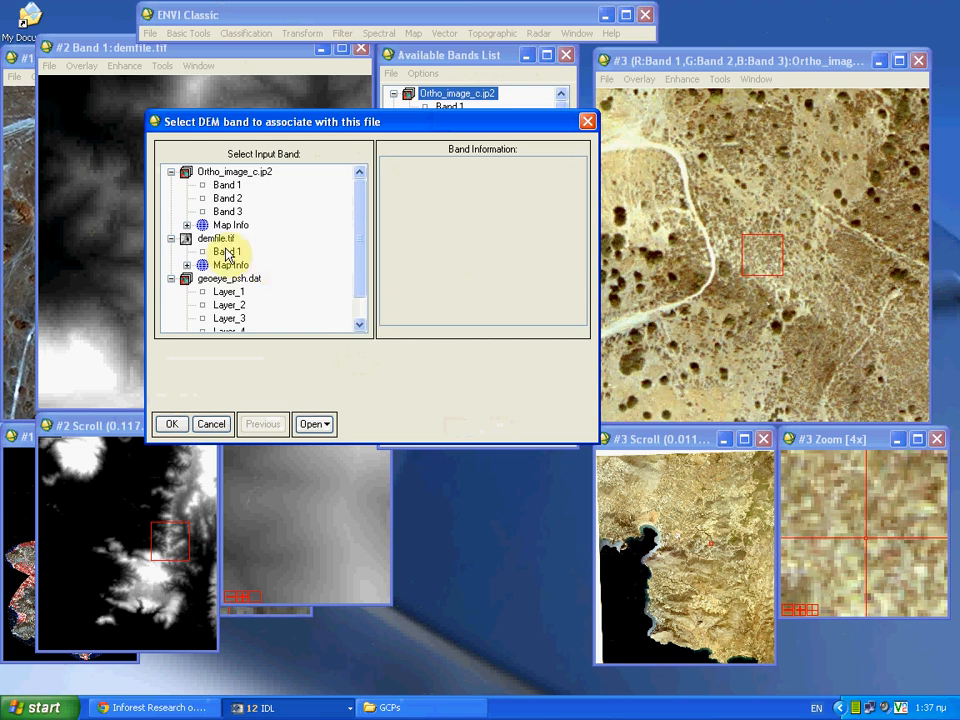
pyautogui.click(228, 252)
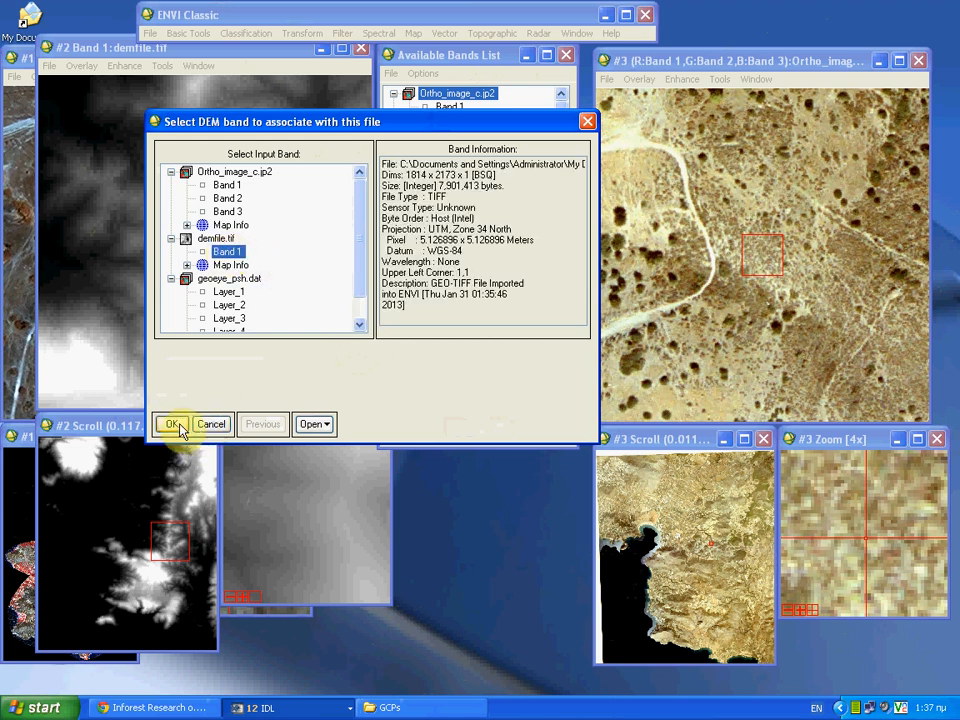
pyautogui.click(170, 424)
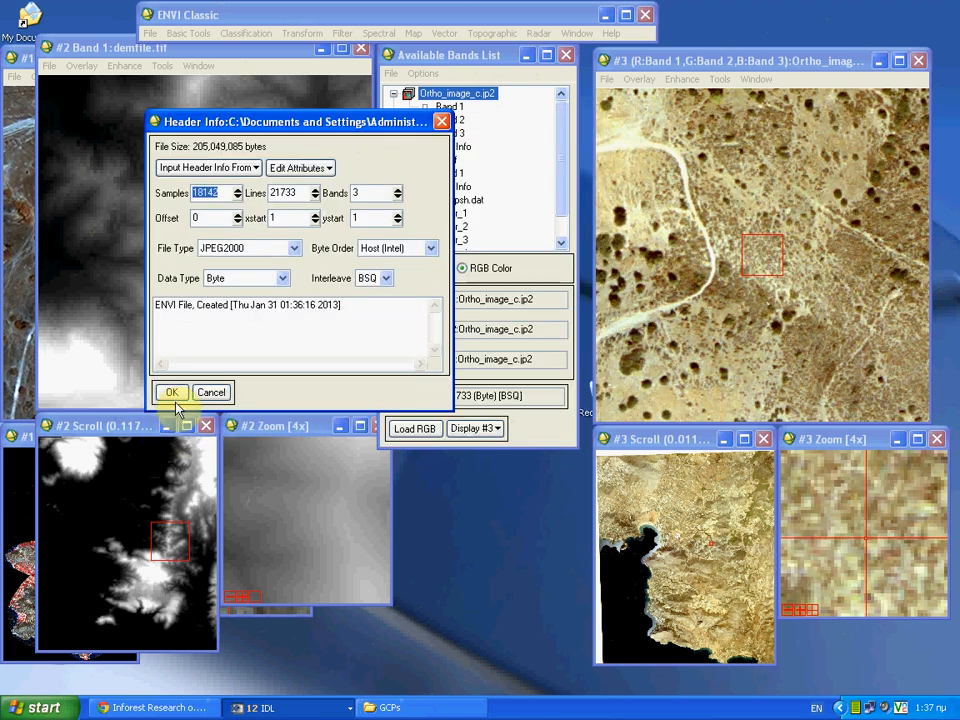
pyautogui.click(170, 390)
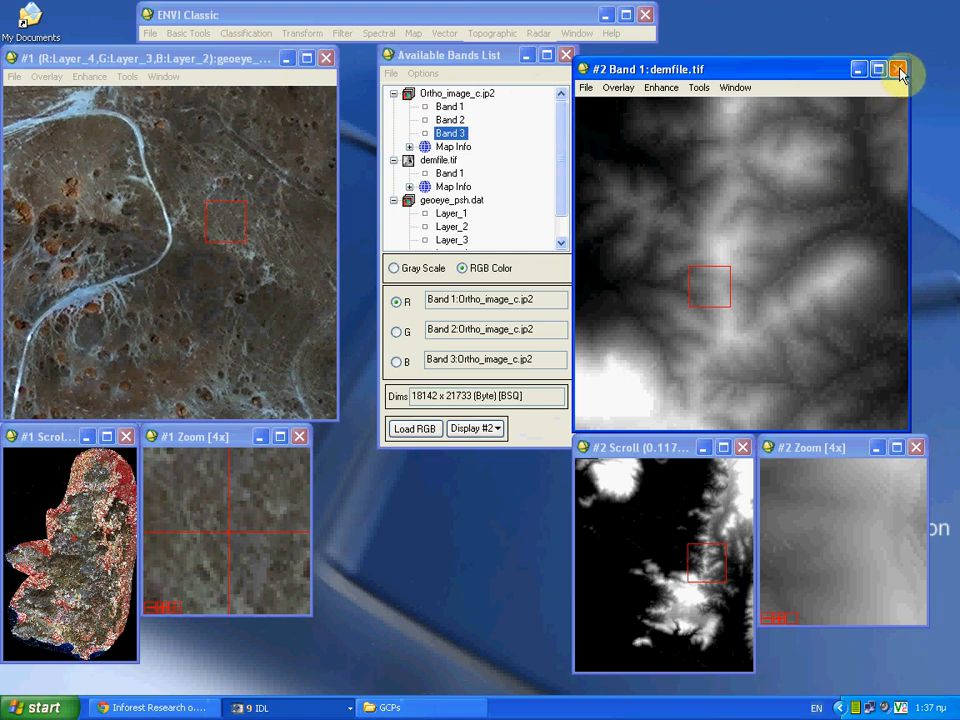
# Step: Close the DEM display and load the Ortho_image_c.jp2 RGB composite into a new Display #2
pyautogui.click(898, 68)
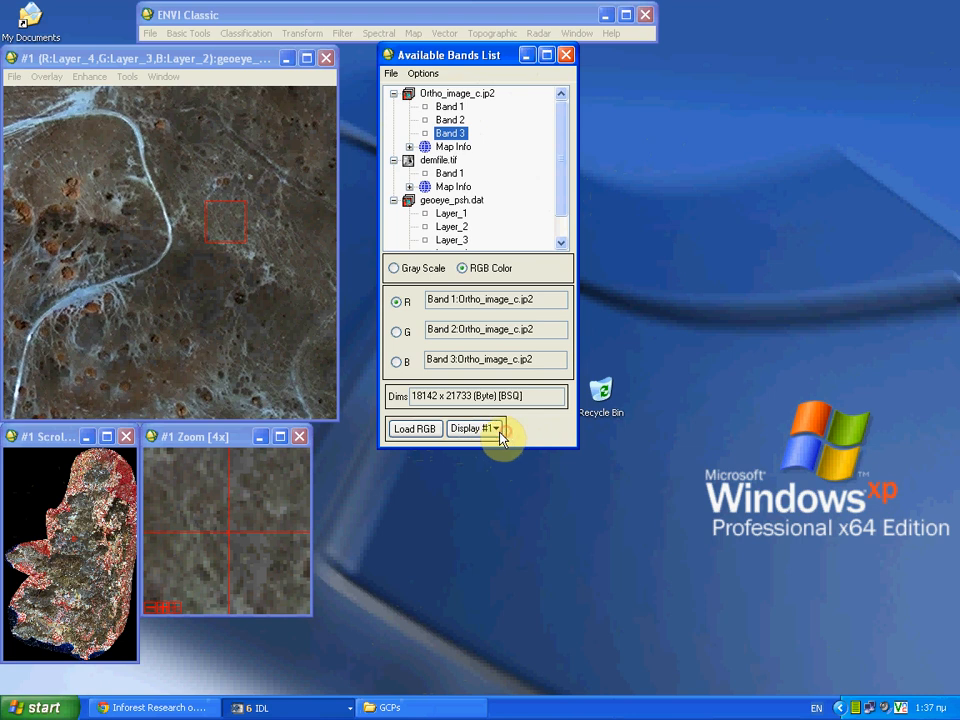
pyautogui.click(414, 428)
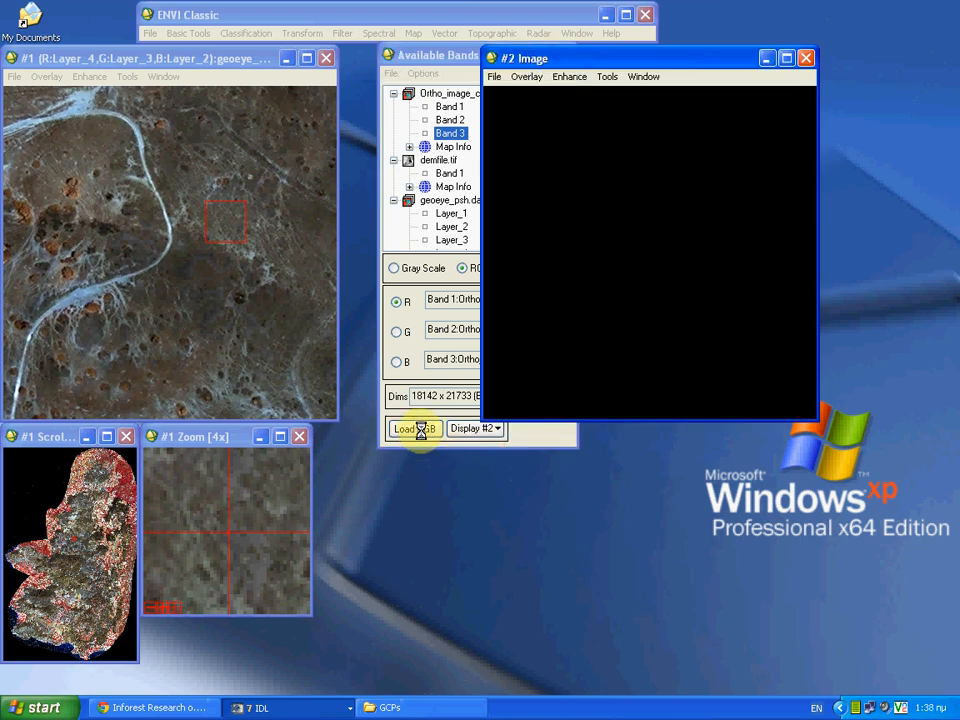
pyautogui.click(412, 428)
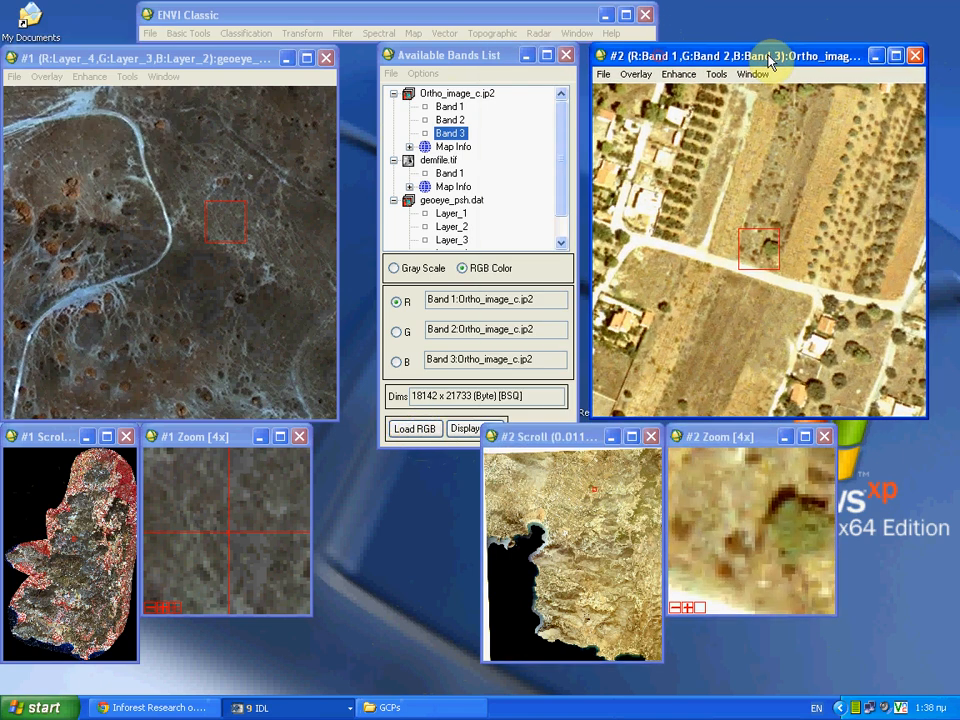
pyautogui.click(716, 74)
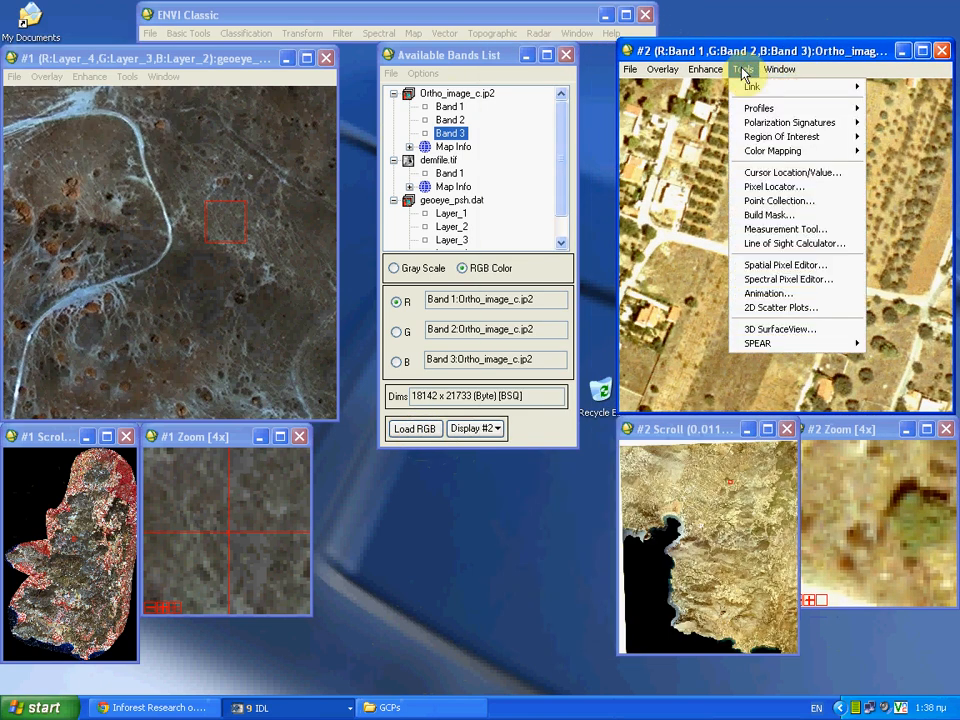
pyautogui.moveTo(792, 172)
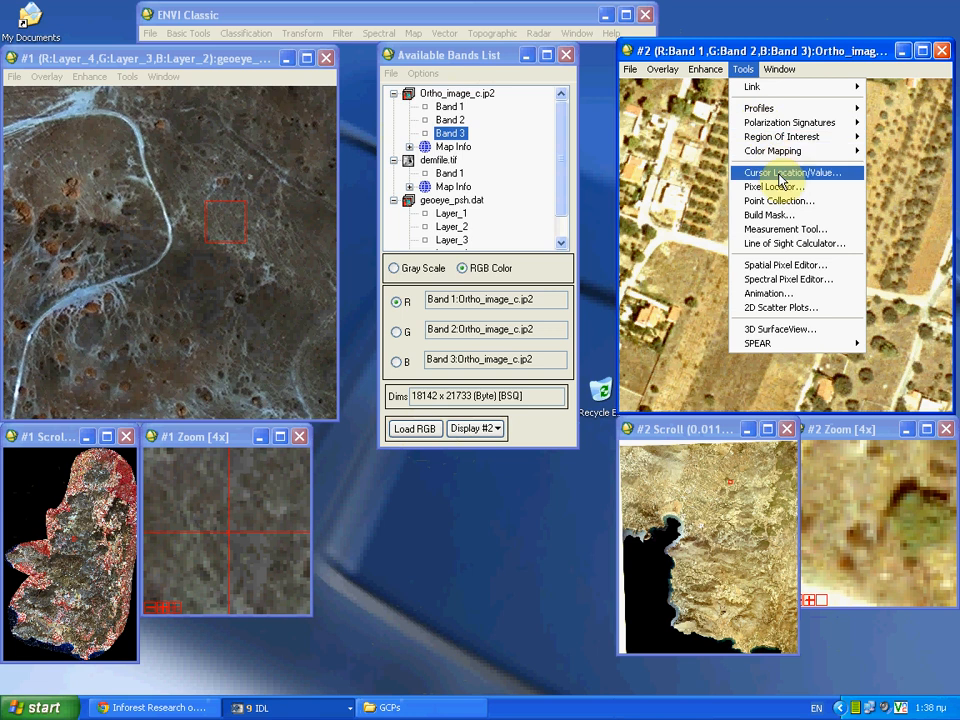
# Step: Start the Pixel Locator on Display #2 and check UTM coordinates and DEM elevation at two spots
pyautogui.click(772, 186)
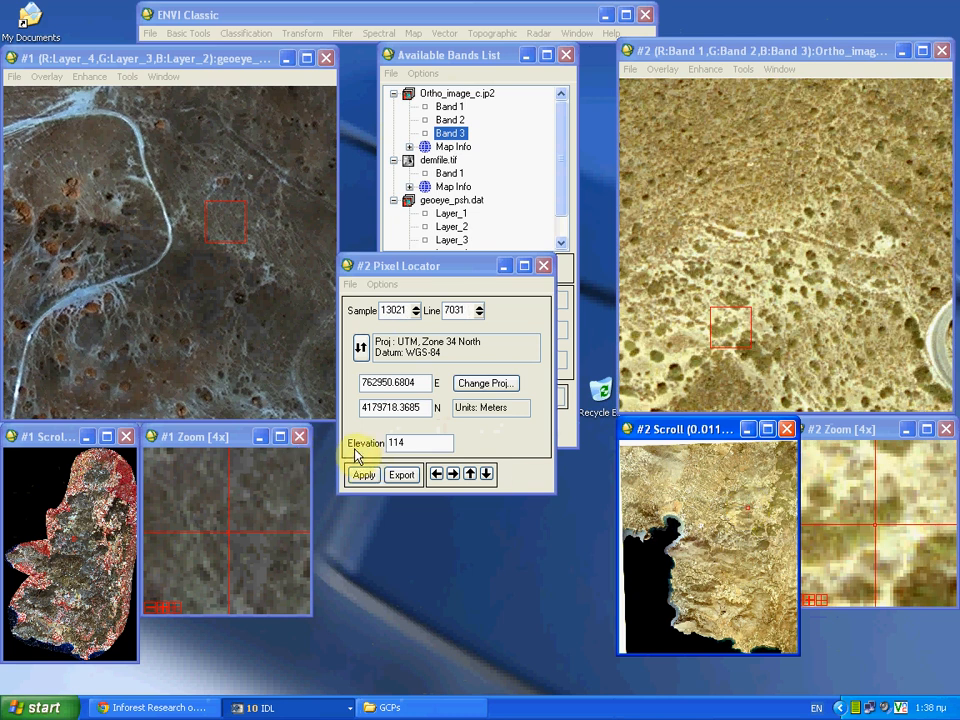
pyautogui.click(748, 570)
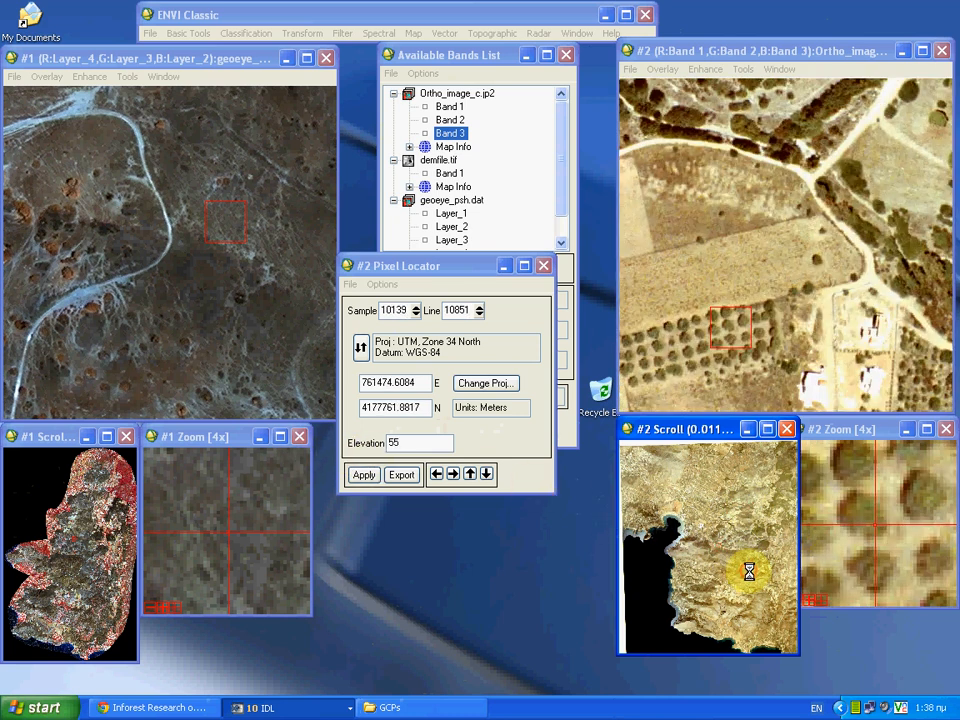
pyautogui.click(660, 464)
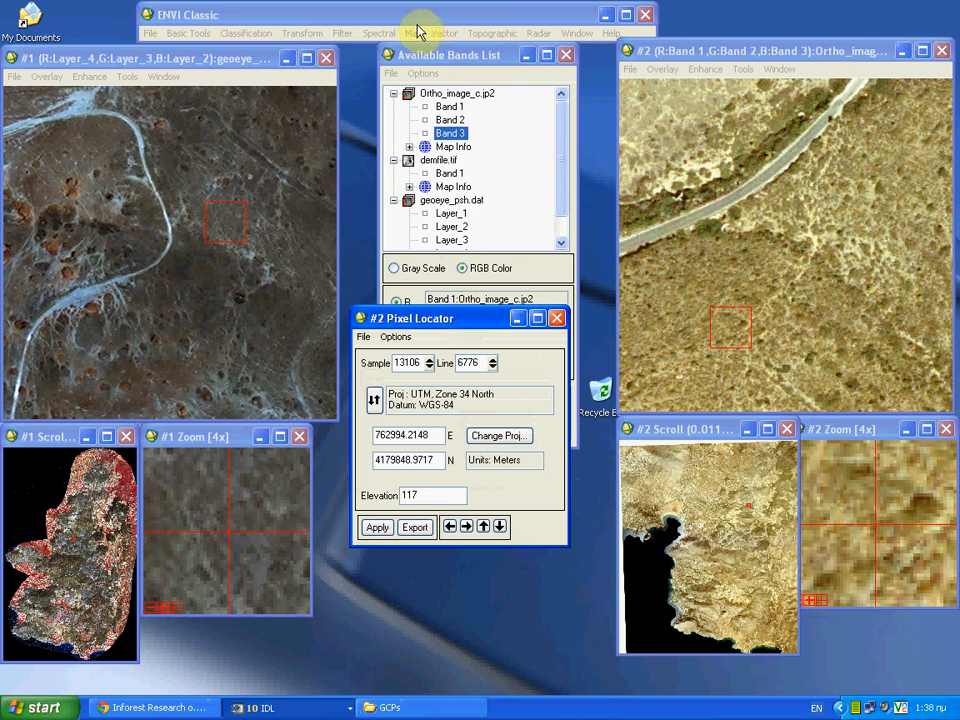
# Step: Start Orthorectify WorldView with Ground Control from the Map menu using Display #1 as input
pyautogui.click(416, 32)
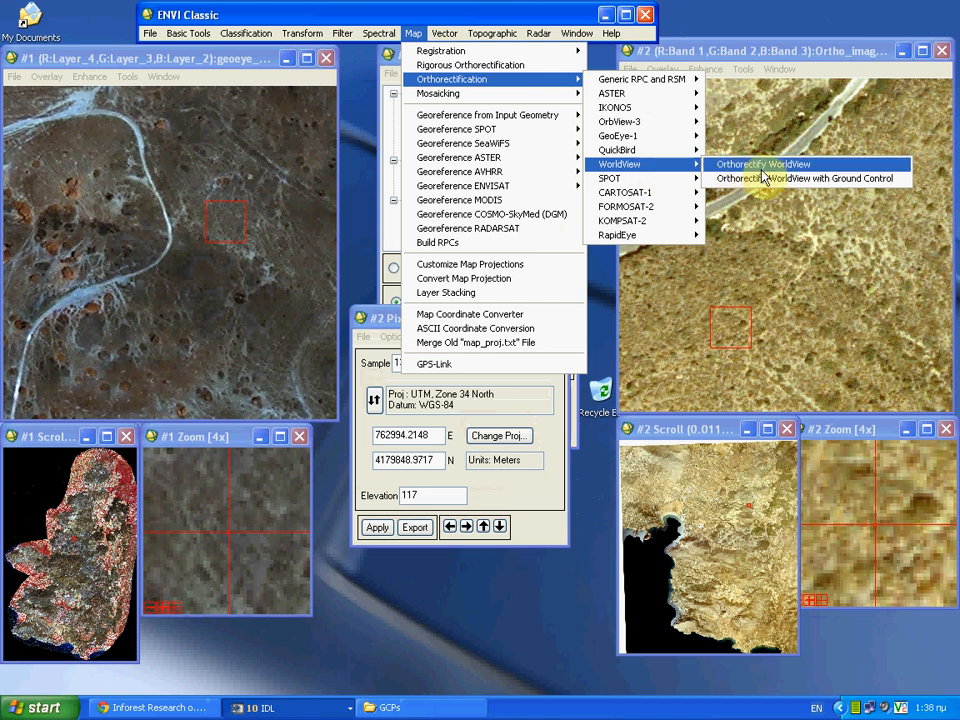
pyautogui.click(762, 164)
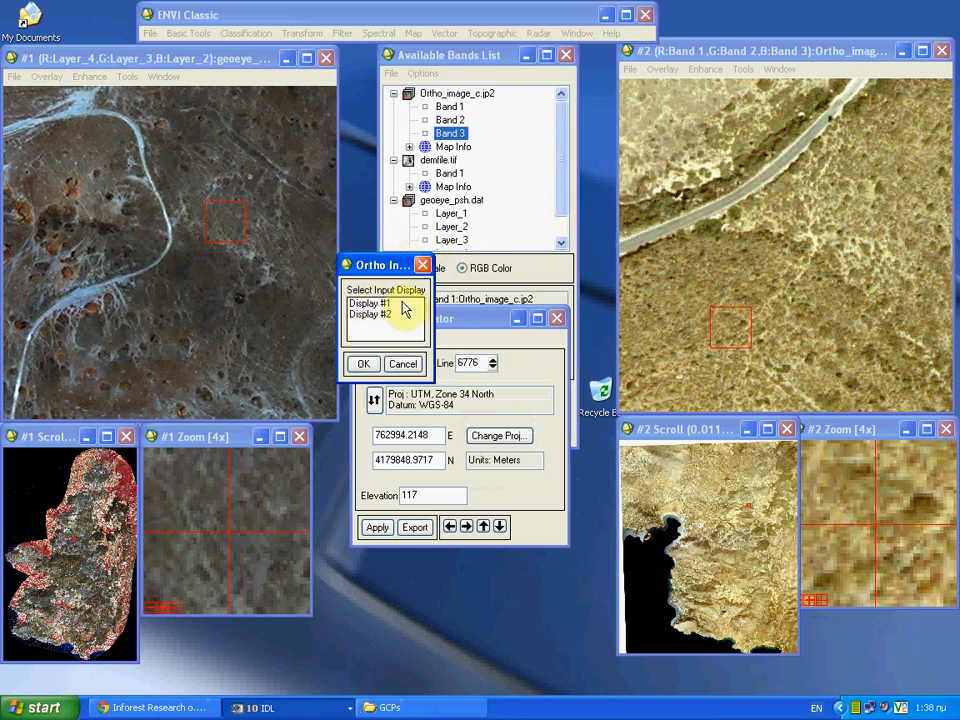
pyautogui.click(370, 304)
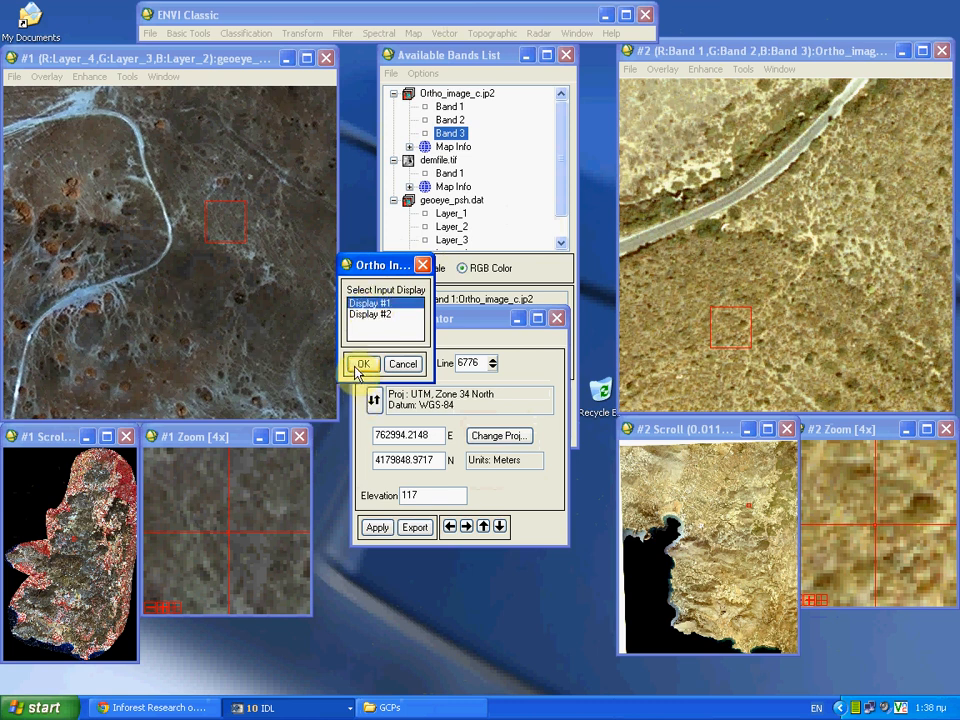
pyautogui.click(362, 364)
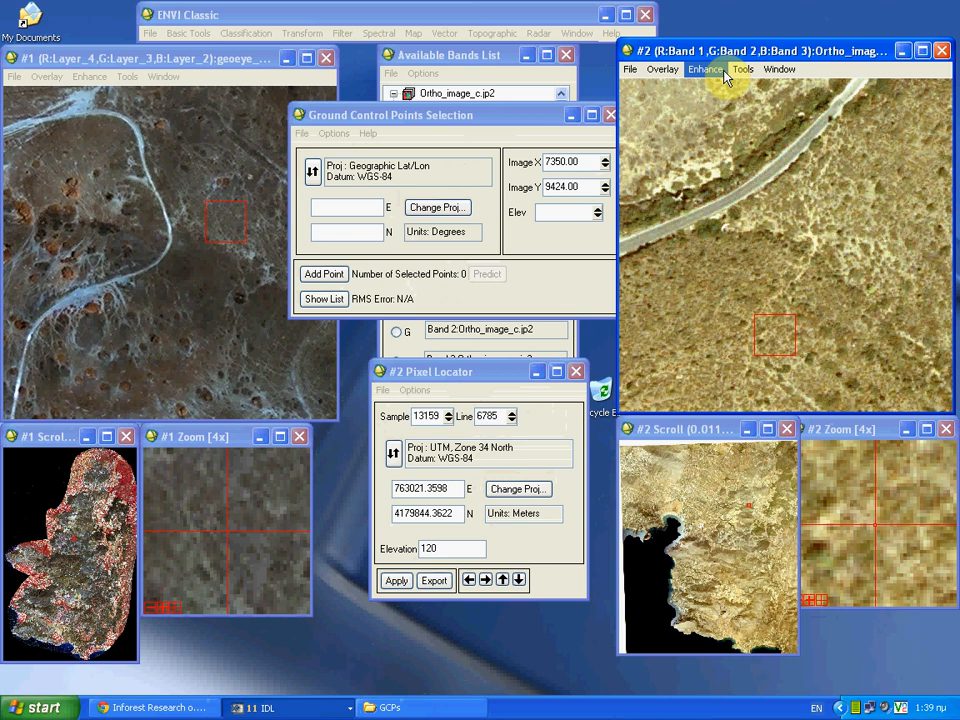
# Step: Geographically link Display #1 and Display #2 with both displays set On
pyautogui.click(742, 68)
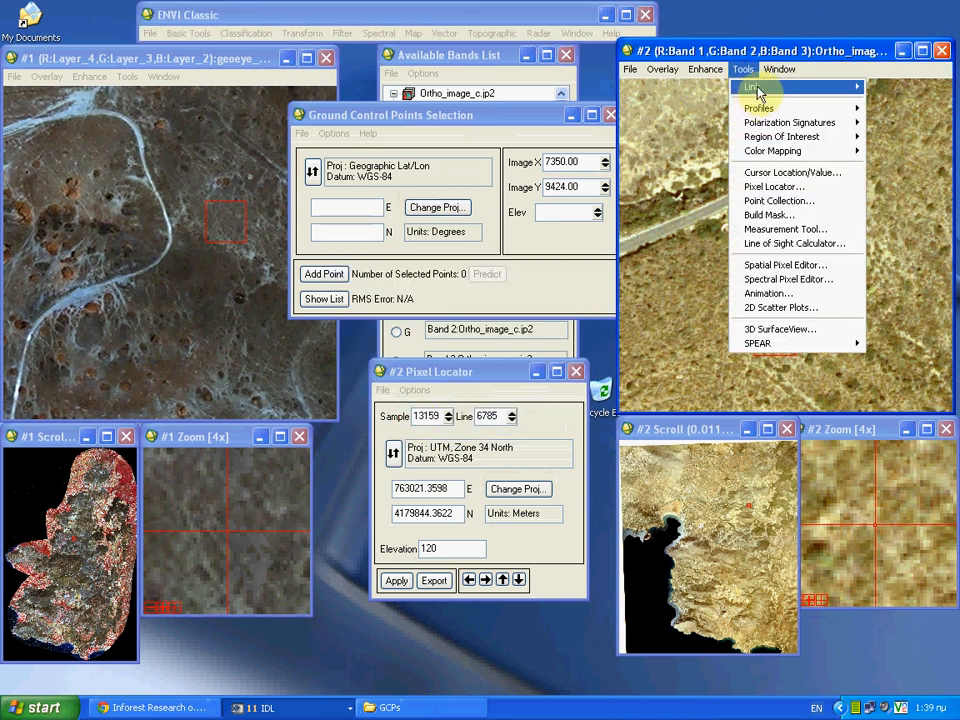
pyautogui.click(752, 86)
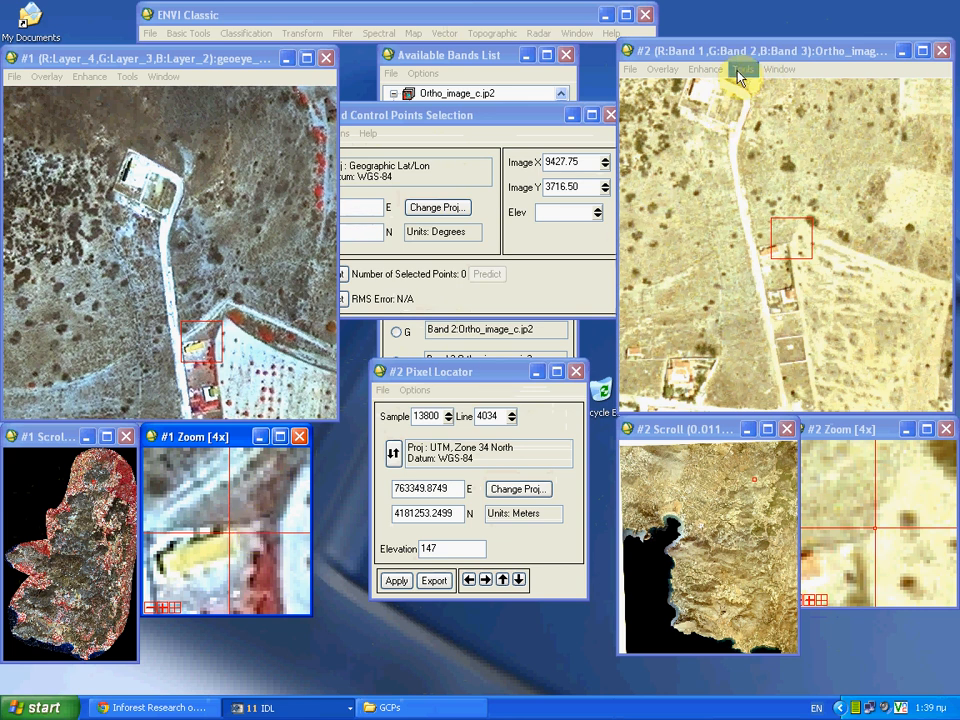
pyautogui.click(744, 68)
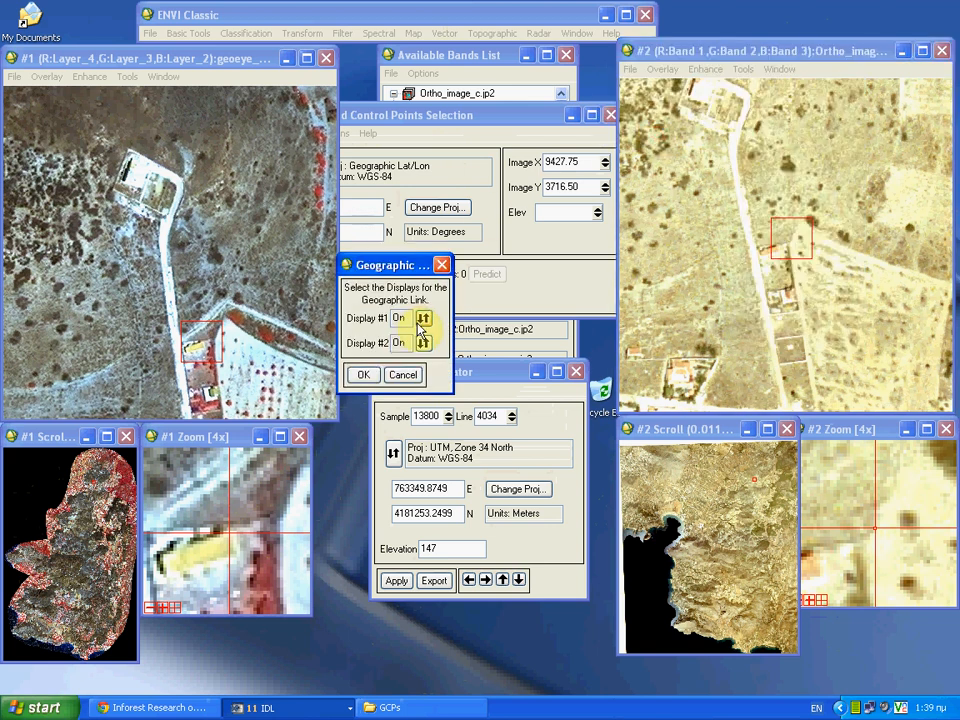
pyautogui.click(424, 344)
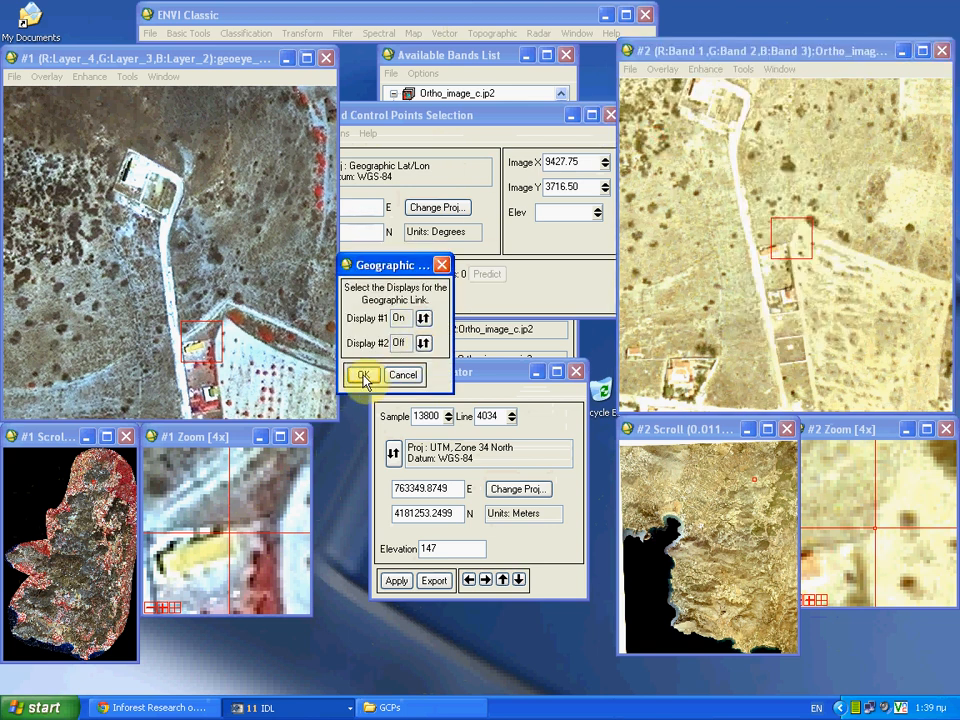
pyautogui.click(362, 374)
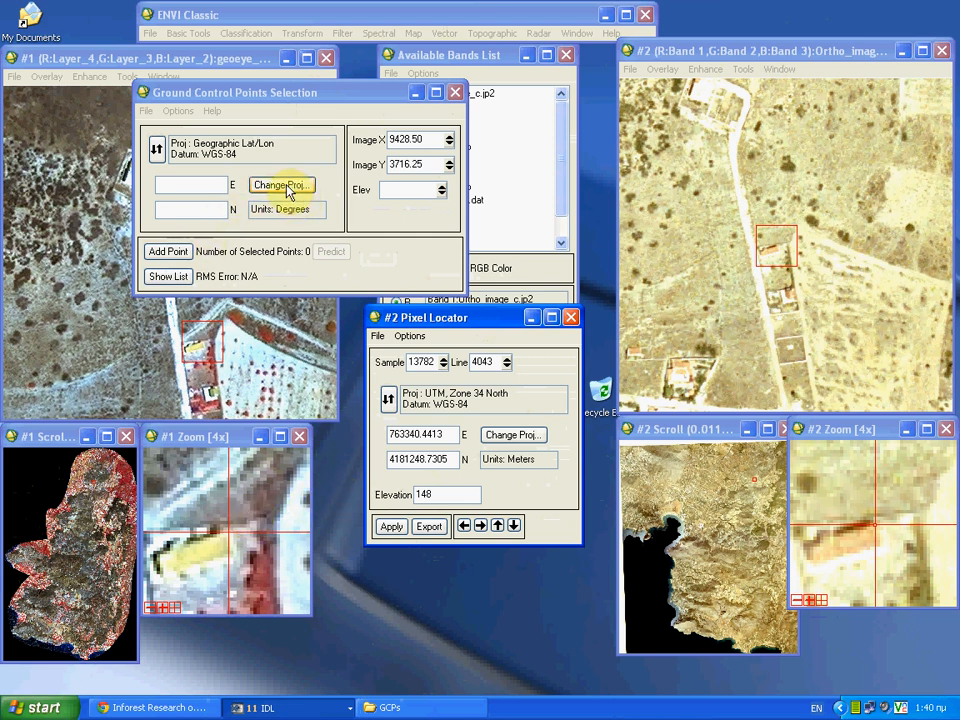
# Step: Change the GCP projection to UTM Zone 34 North on the WGS-84 datum, in meters
pyautogui.click(280, 184)
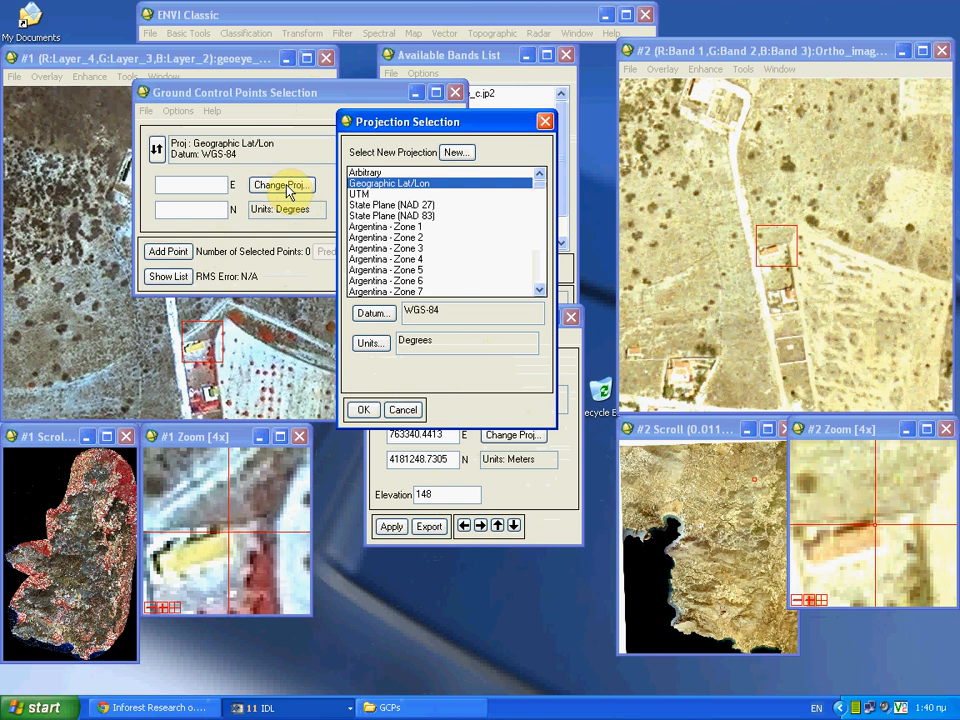
pyautogui.click(358, 192)
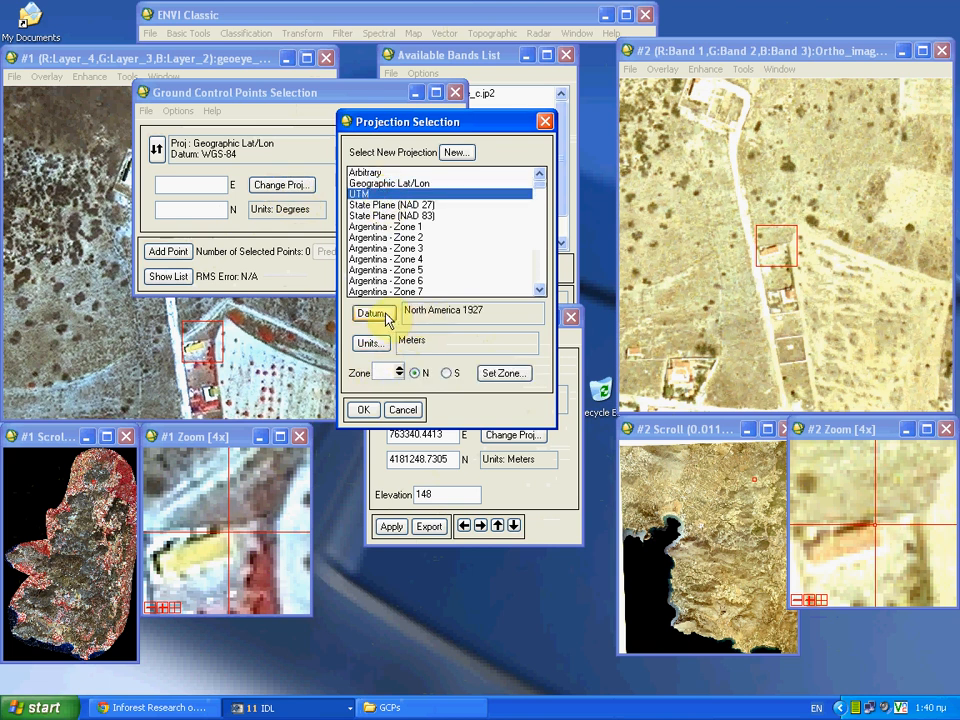
pyautogui.click(372, 312)
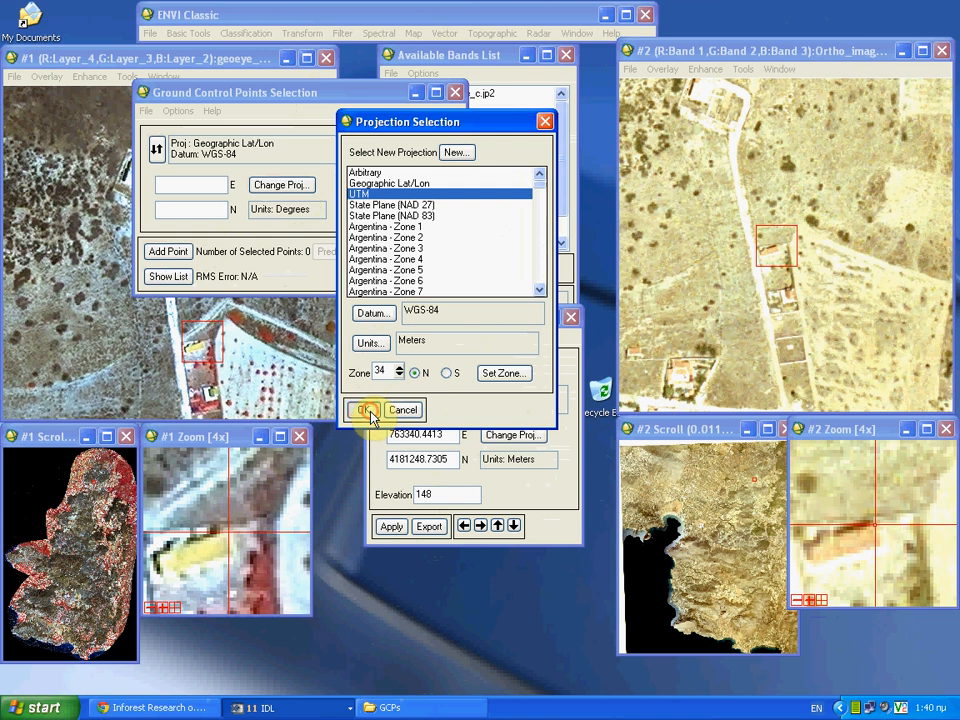
pyautogui.click(362, 410)
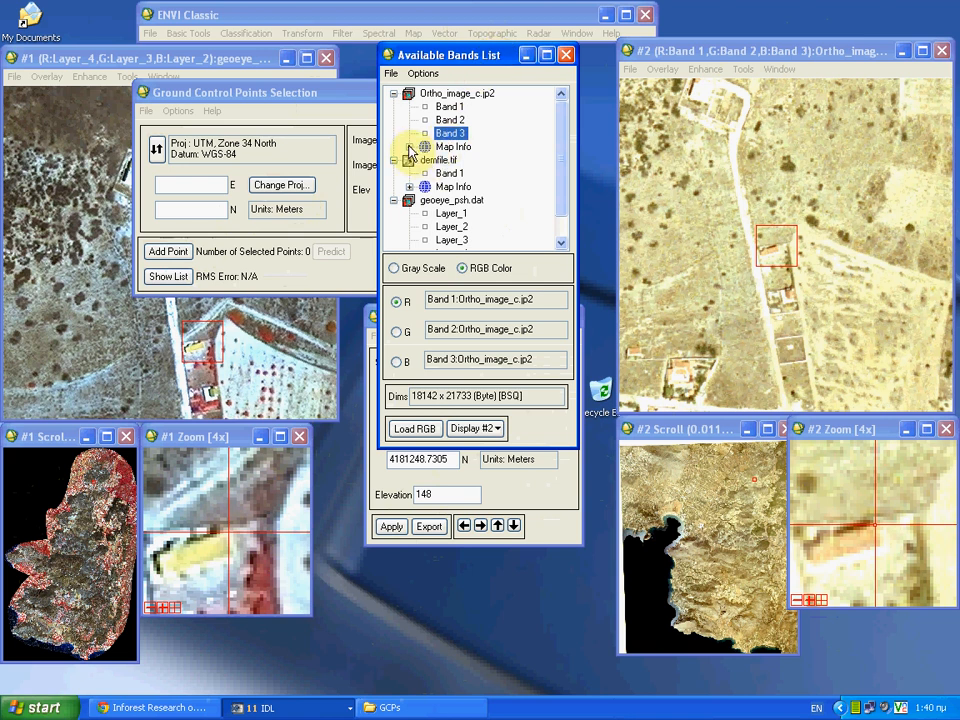
# Step: Export the located UTM coordinates from Pixel Locator and add the first GCP with elevation 148 m
pyautogui.click(424, 148)
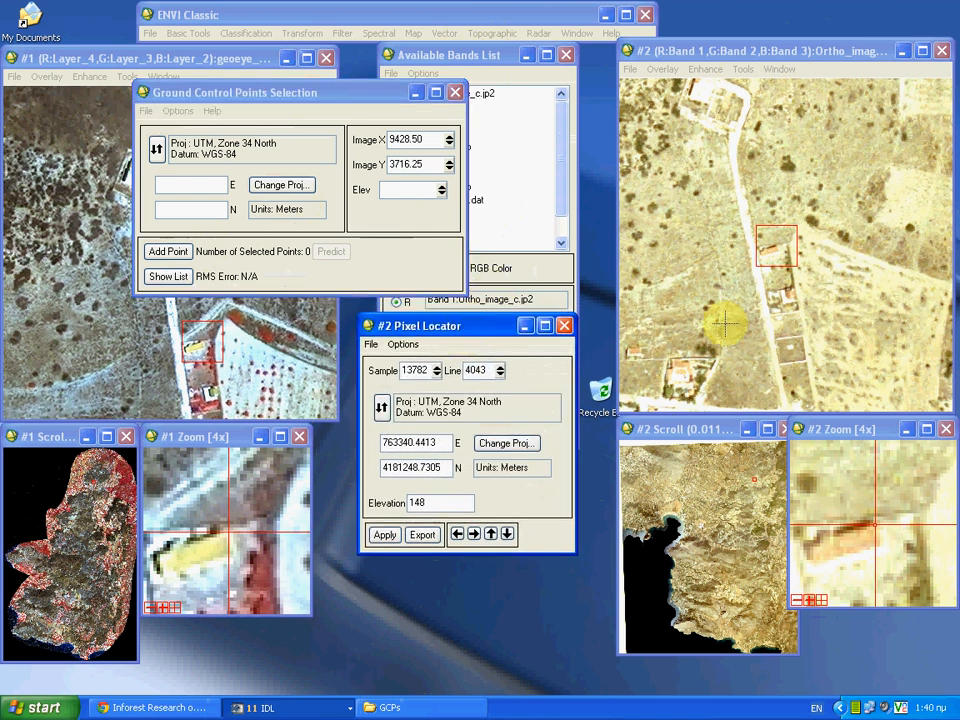
pyautogui.moveTo(318, 460)
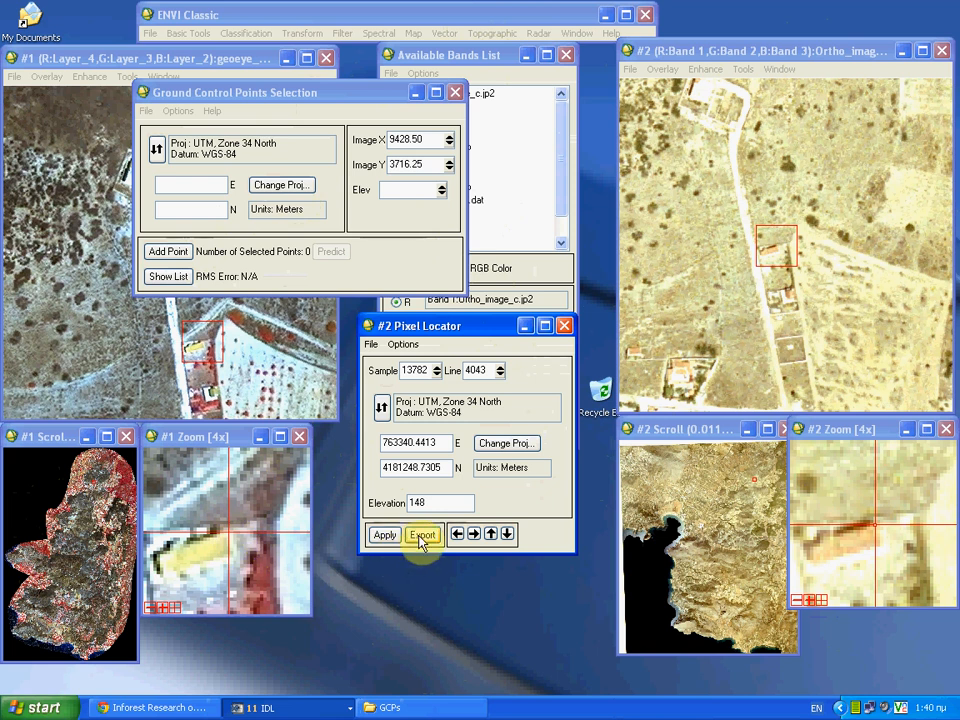
pyautogui.click(422, 536)
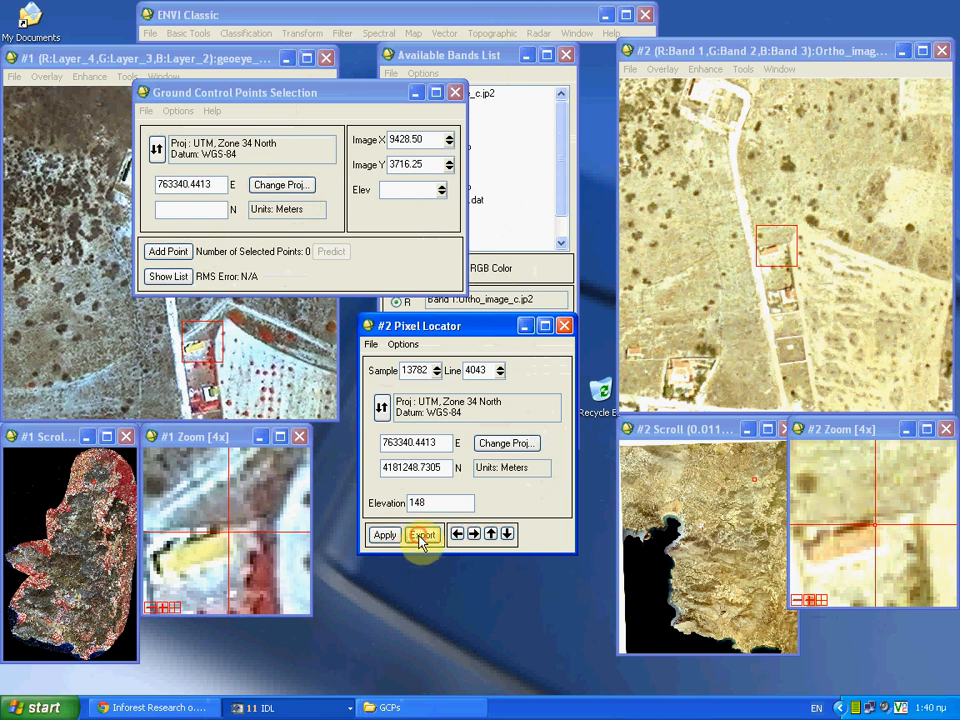
pyautogui.click(422, 534)
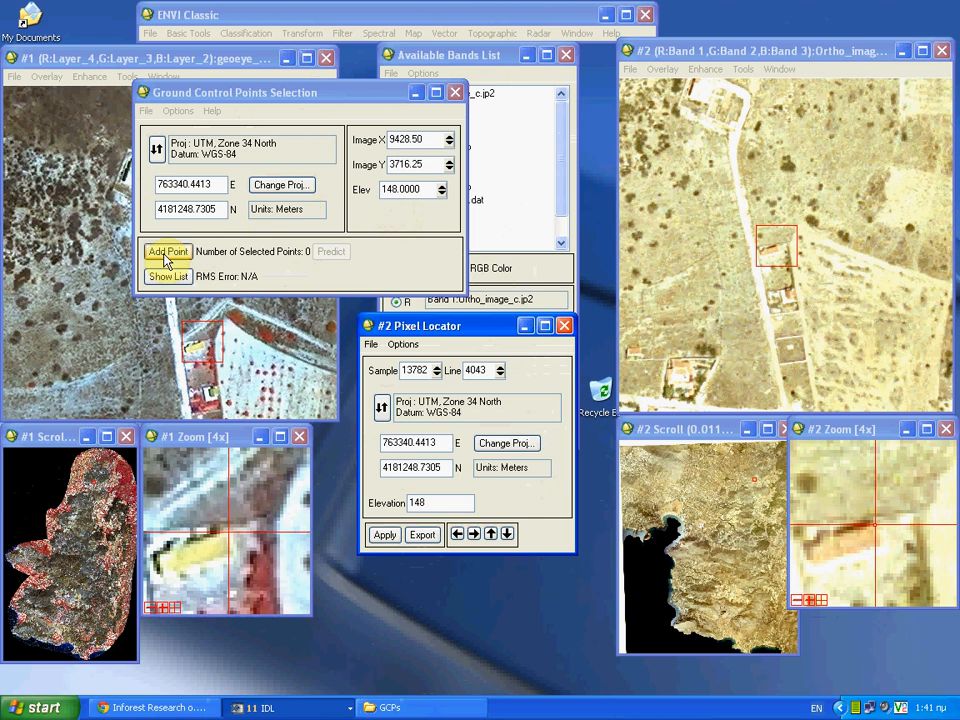
pyautogui.click(168, 252)
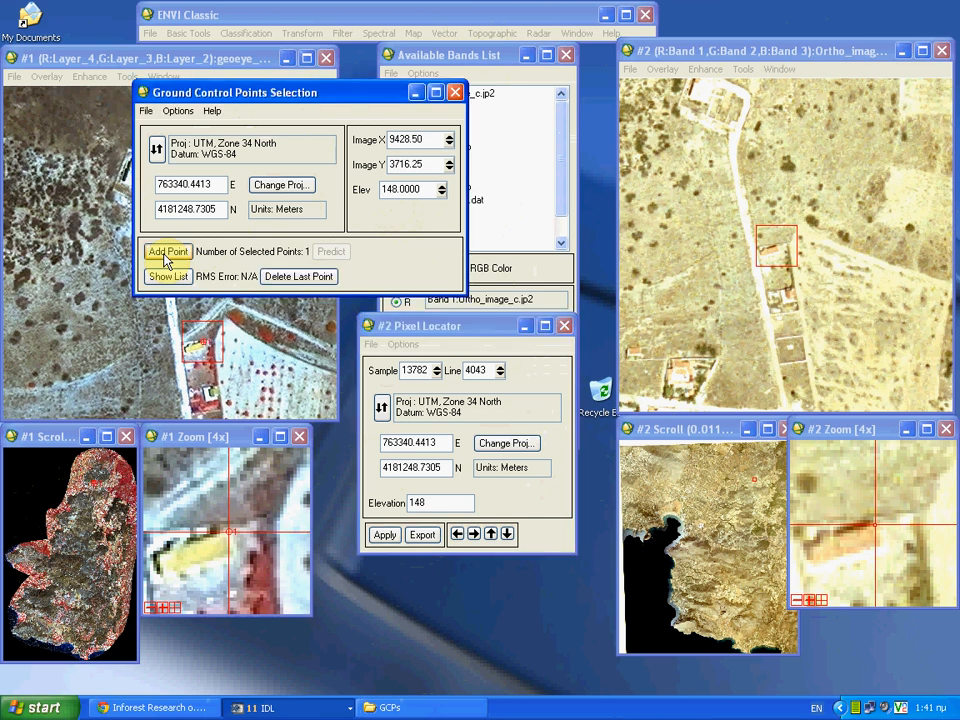
pyautogui.click(168, 252)
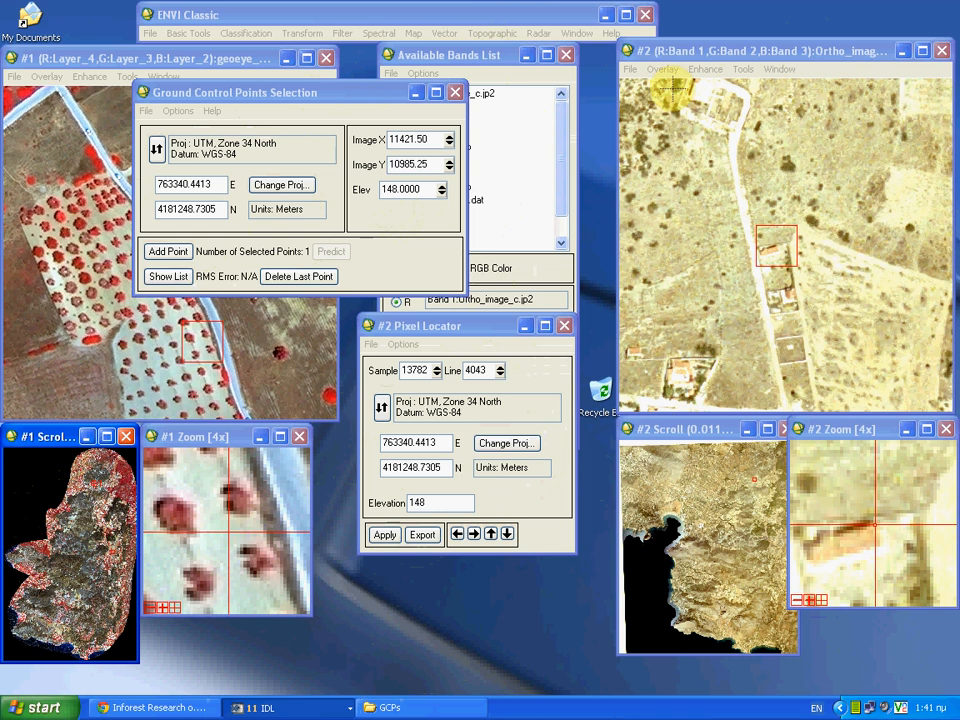
# Step: Geographically link Display #1 and Display #2 so both views move together
pyautogui.click(744, 68)
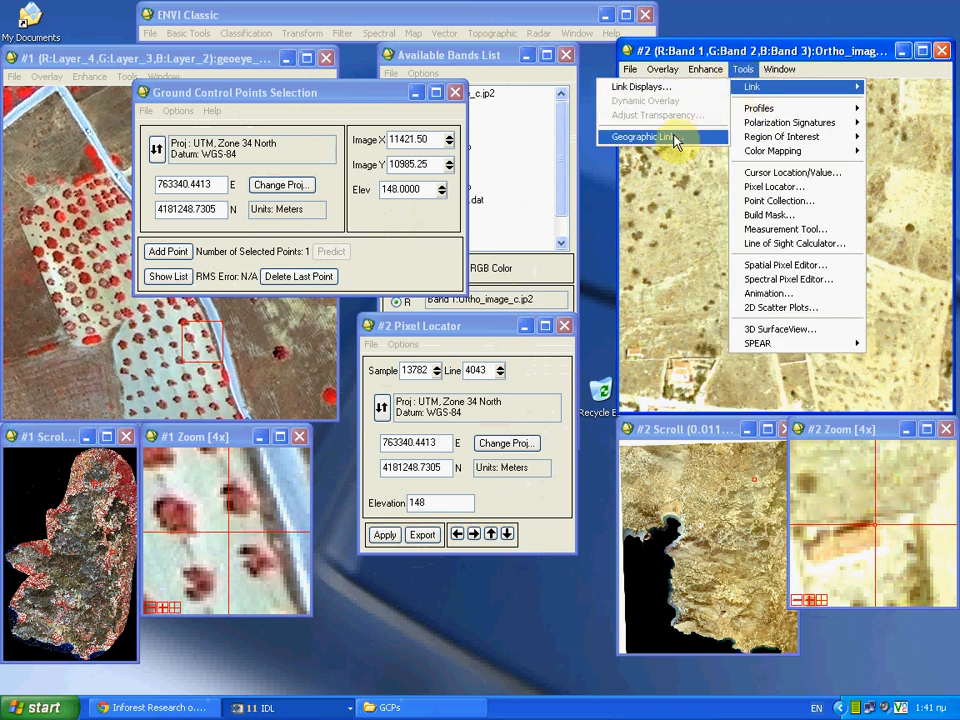
pyautogui.click(640, 136)
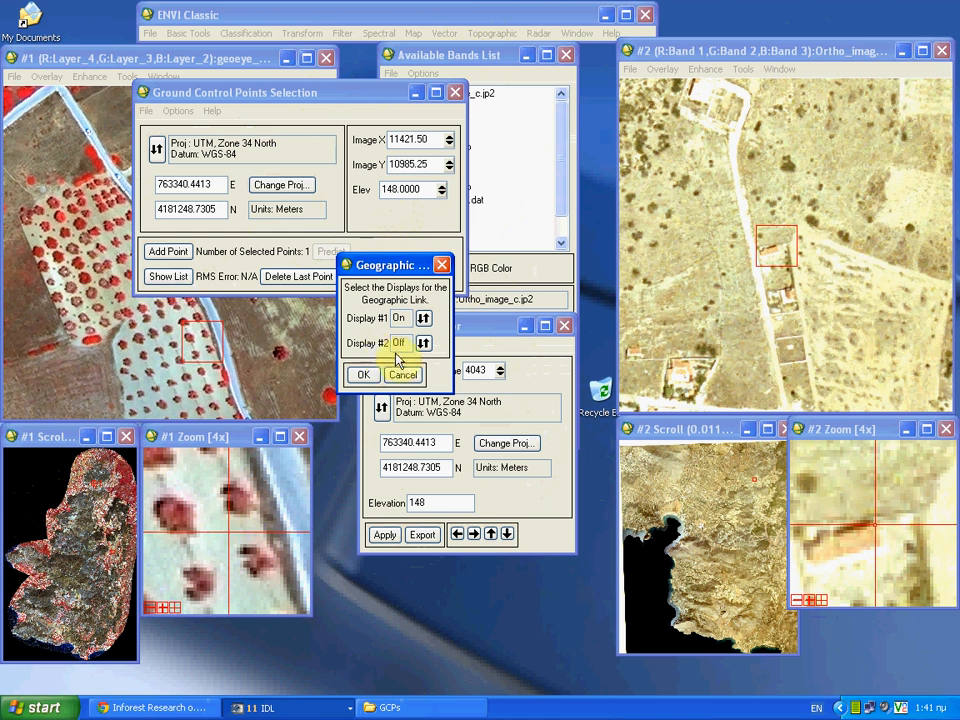
pyautogui.click(424, 344)
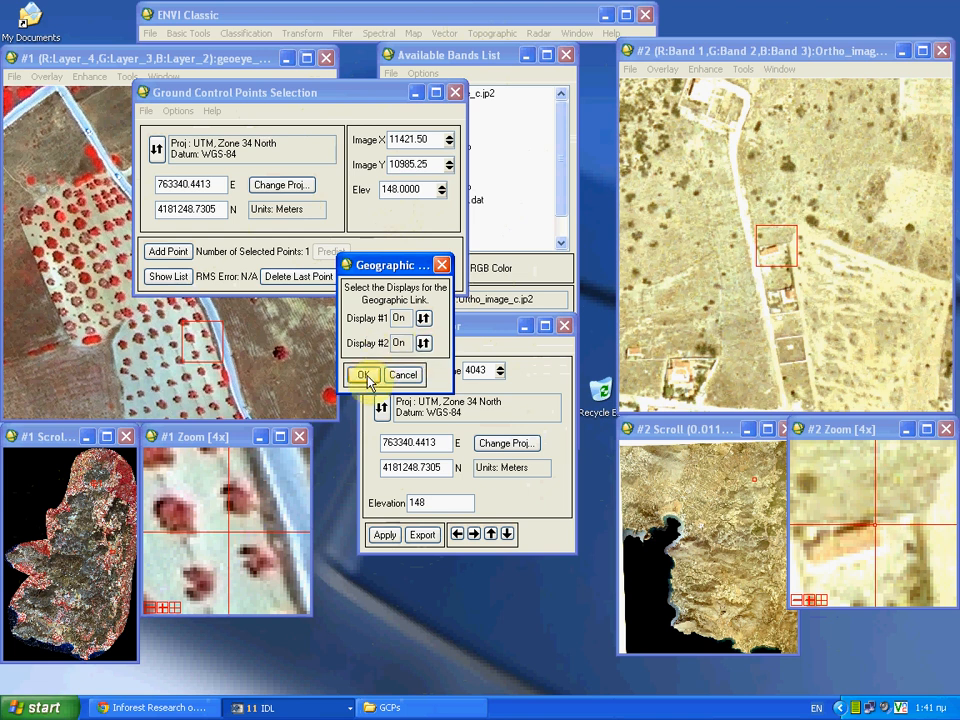
pyautogui.click(364, 374)
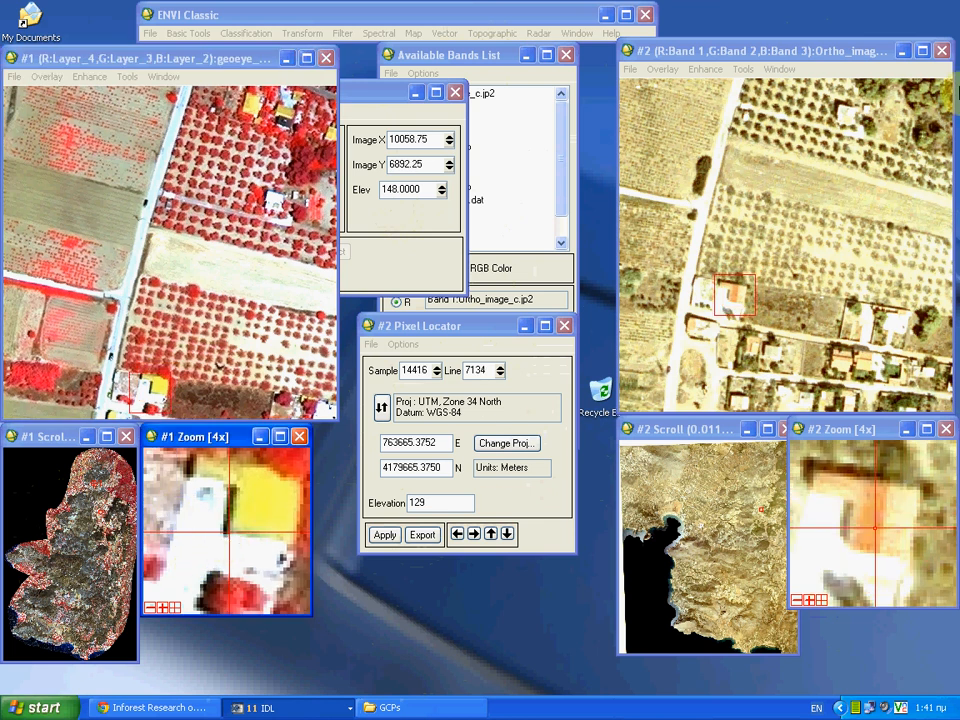
# Step: Add the second GCP at UTM 763661 E, 4179663 N with elevation 128 m
pyautogui.click(742, 68)
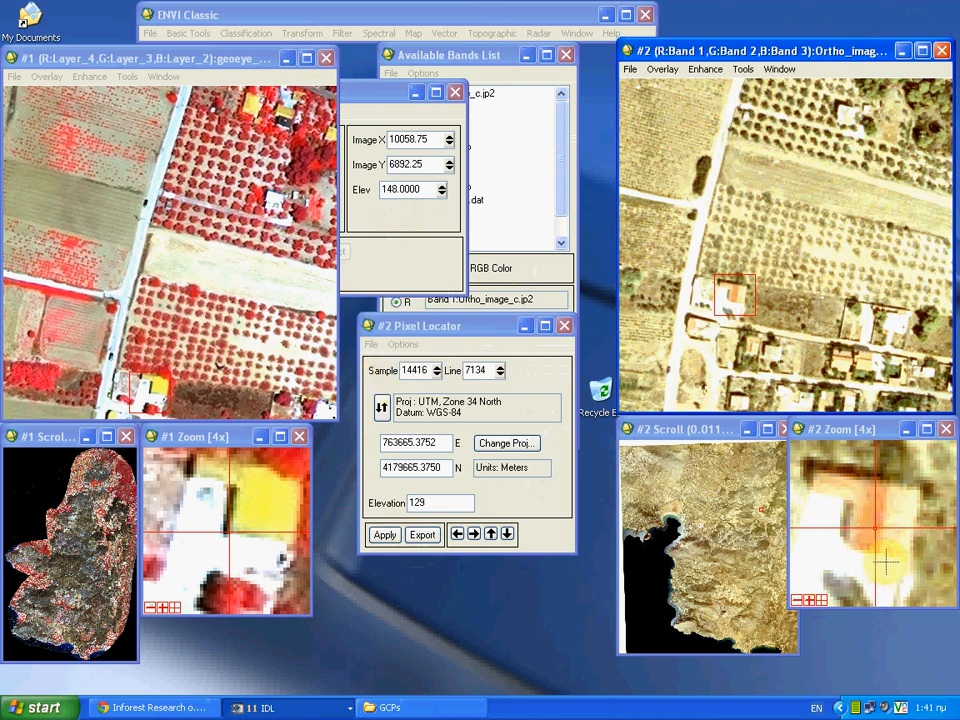
pyautogui.moveTo(850, 544)
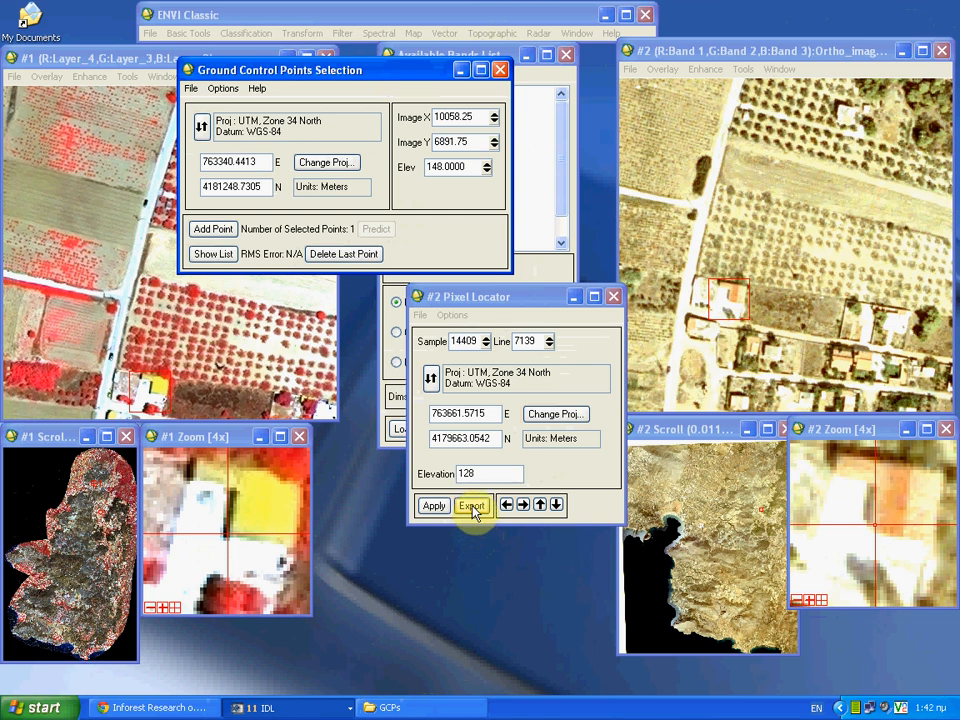
pyautogui.click(472, 504)
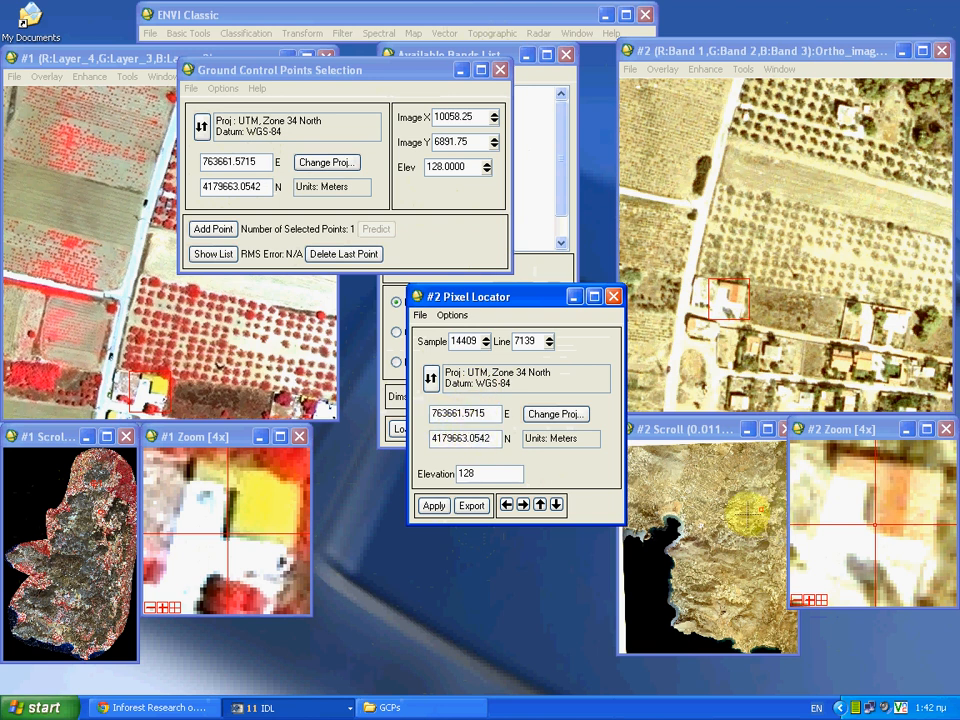
pyautogui.click(212, 228)
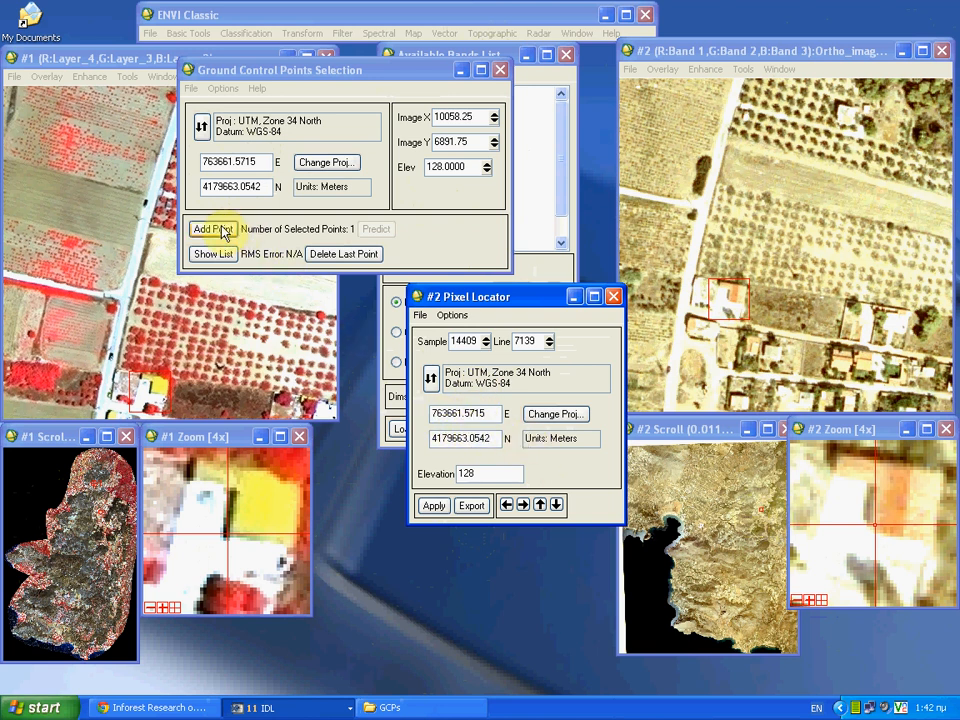
pyautogui.click(212, 228)
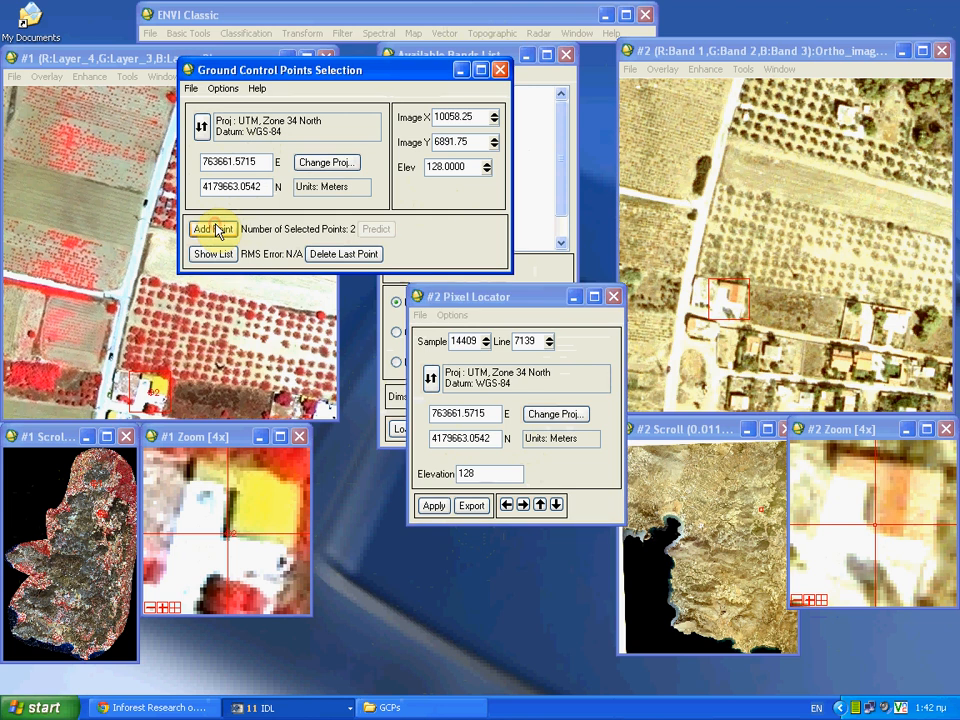
pyautogui.click(212, 228)
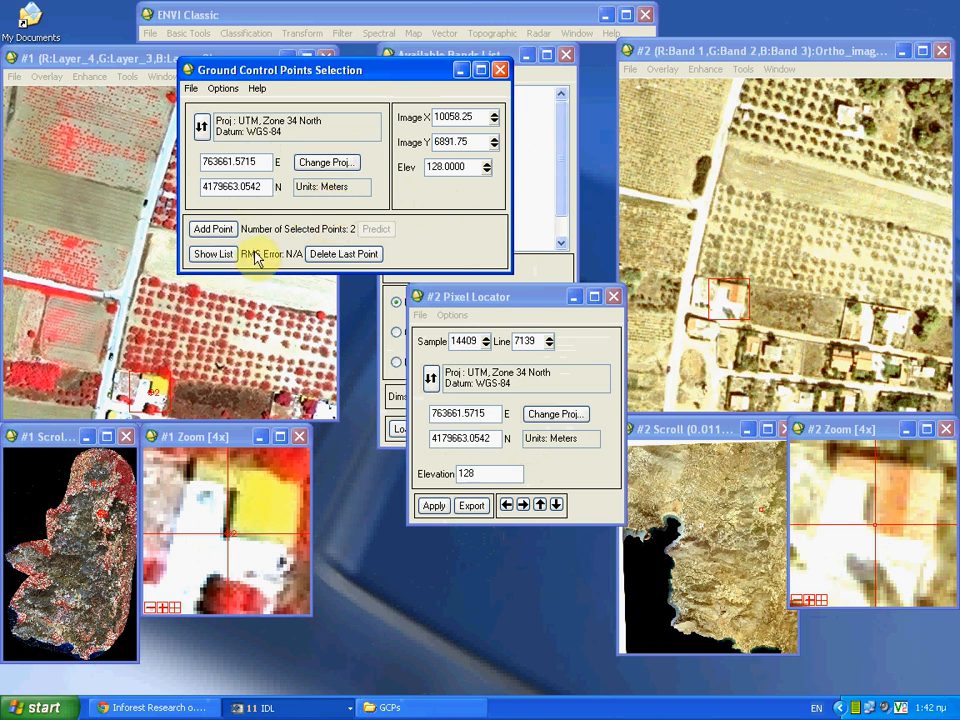
pyautogui.moveTo(344, 252)
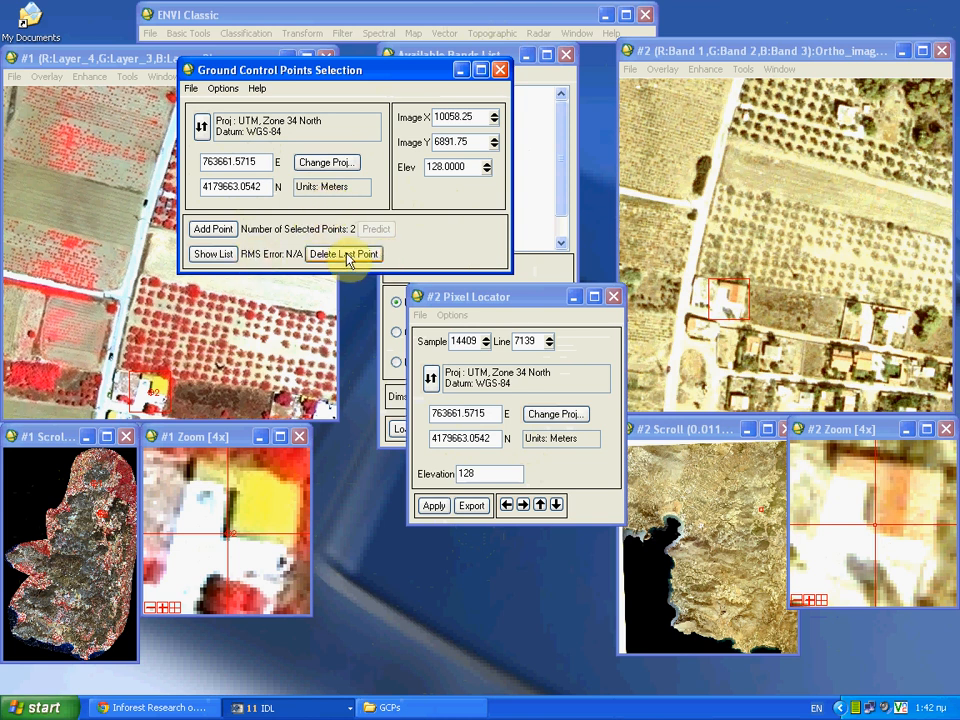
# Step: Delete the manual points and restore the 24 GCPs from the saved cat0030 .pts file, RMS about 11.51
pyautogui.click(344, 252)
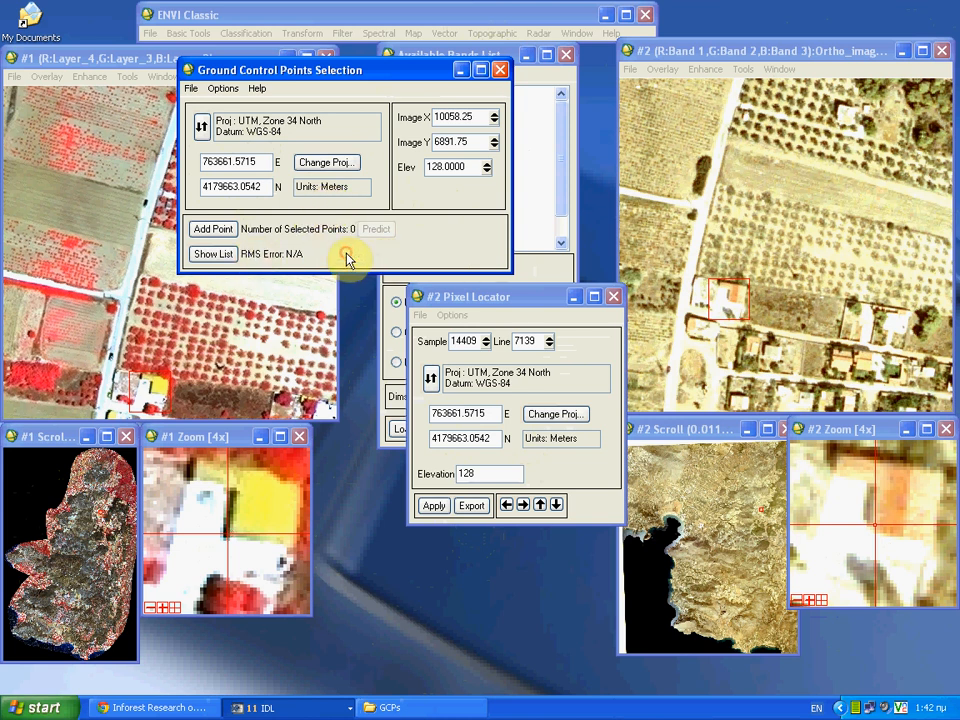
pyautogui.click(222, 88)
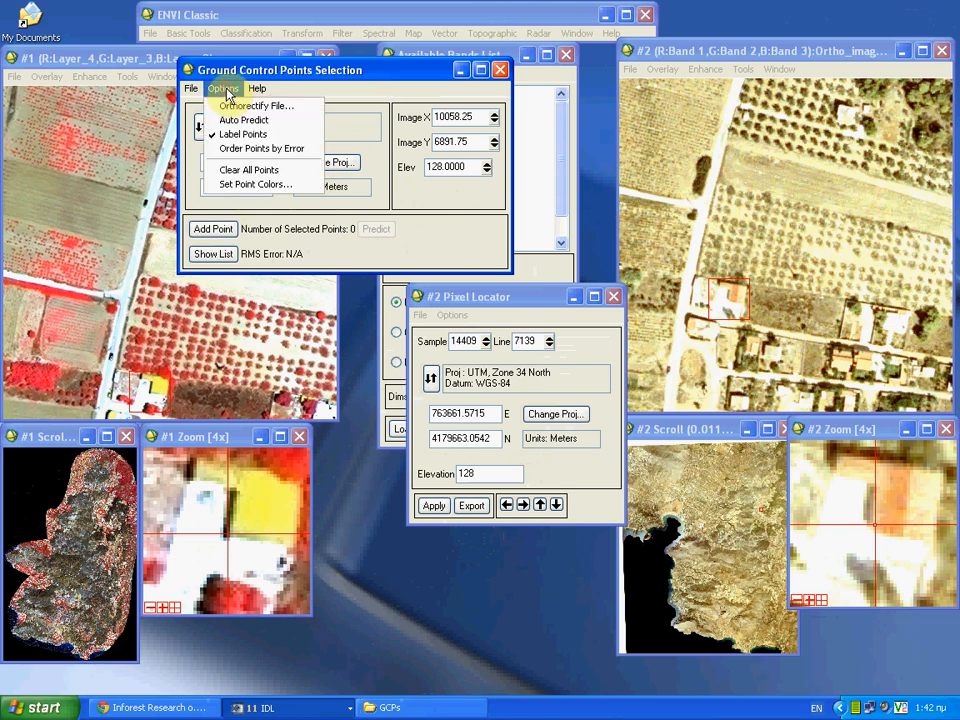
pyautogui.click(192, 88)
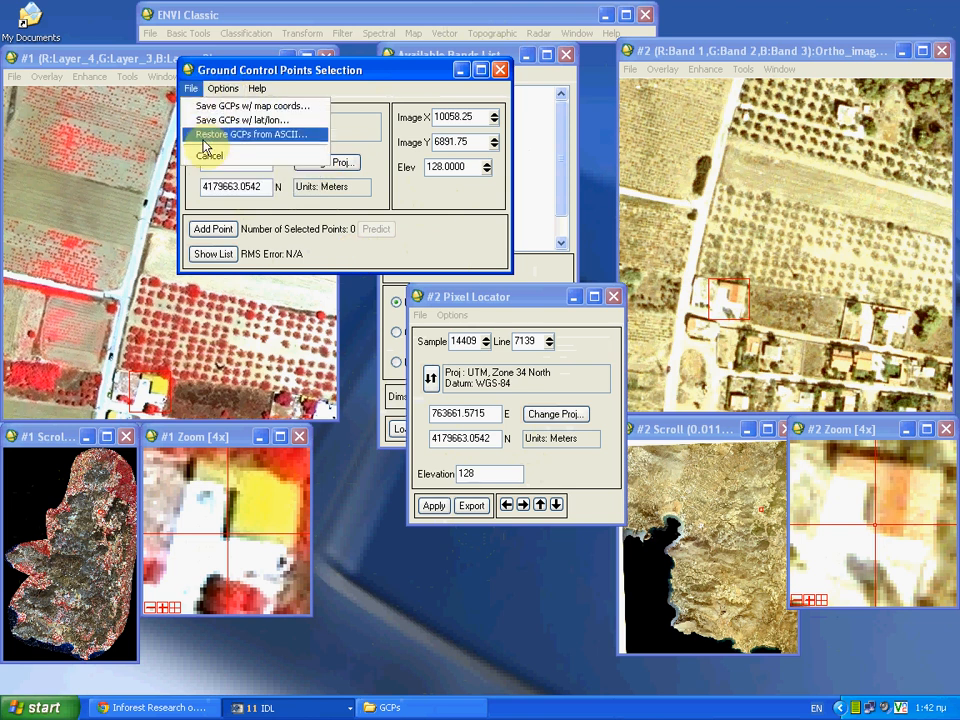
pyautogui.click(252, 134)
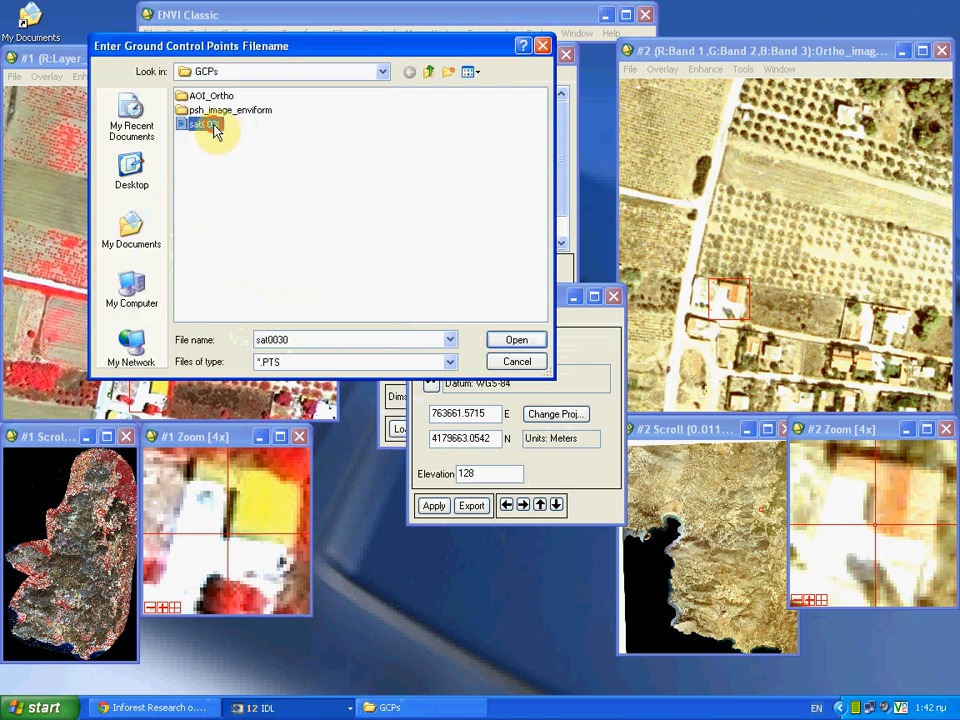
pyautogui.click(200, 124)
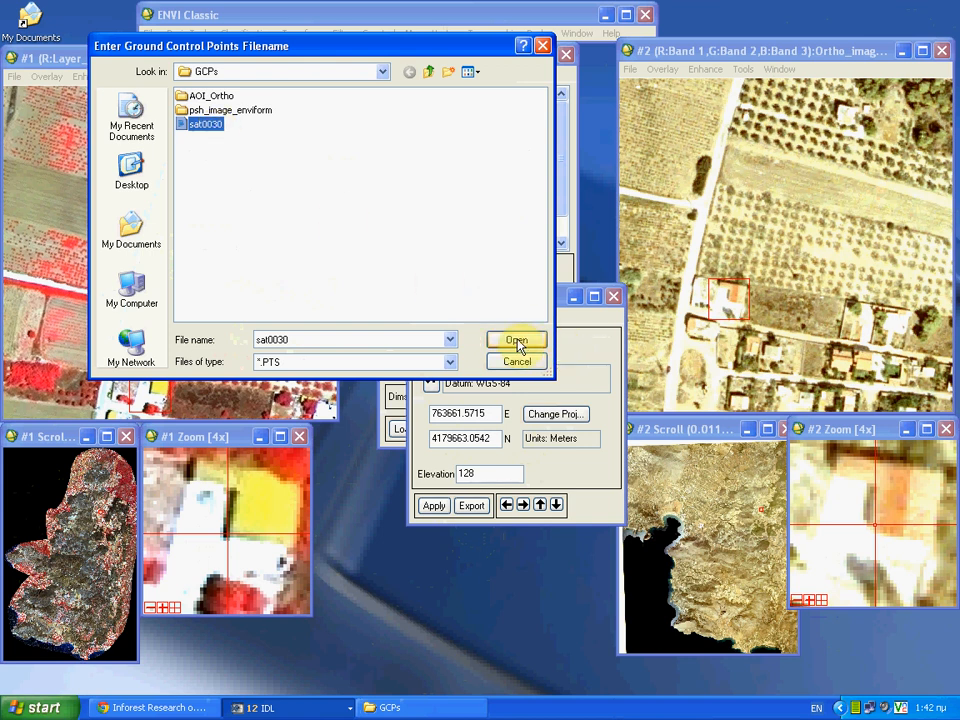
pyautogui.click(516, 340)
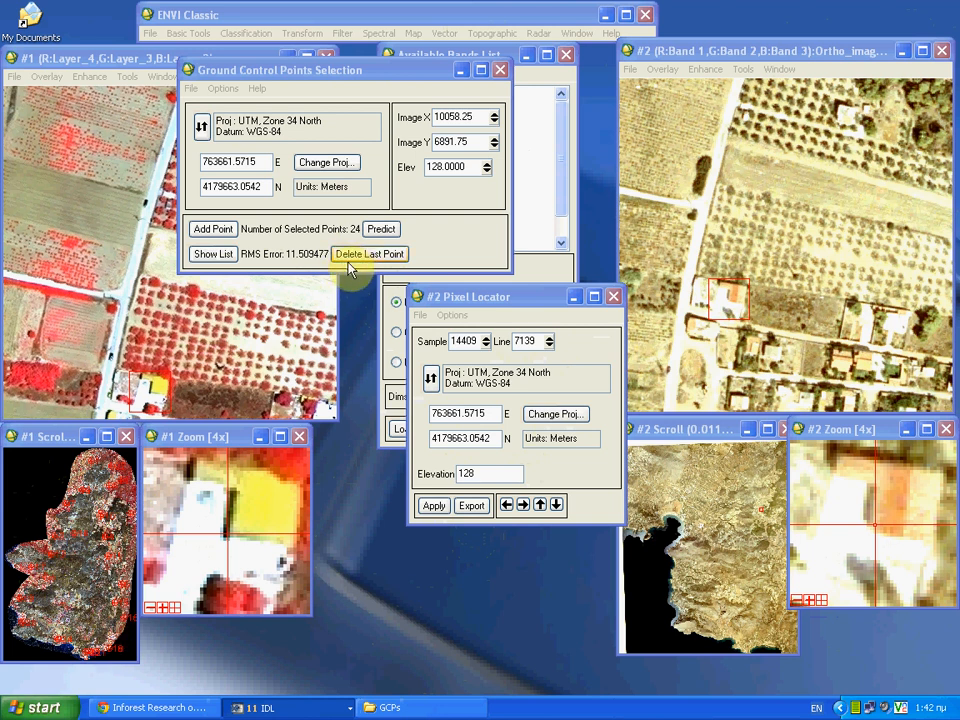
pyautogui.moveTo(290, 262)
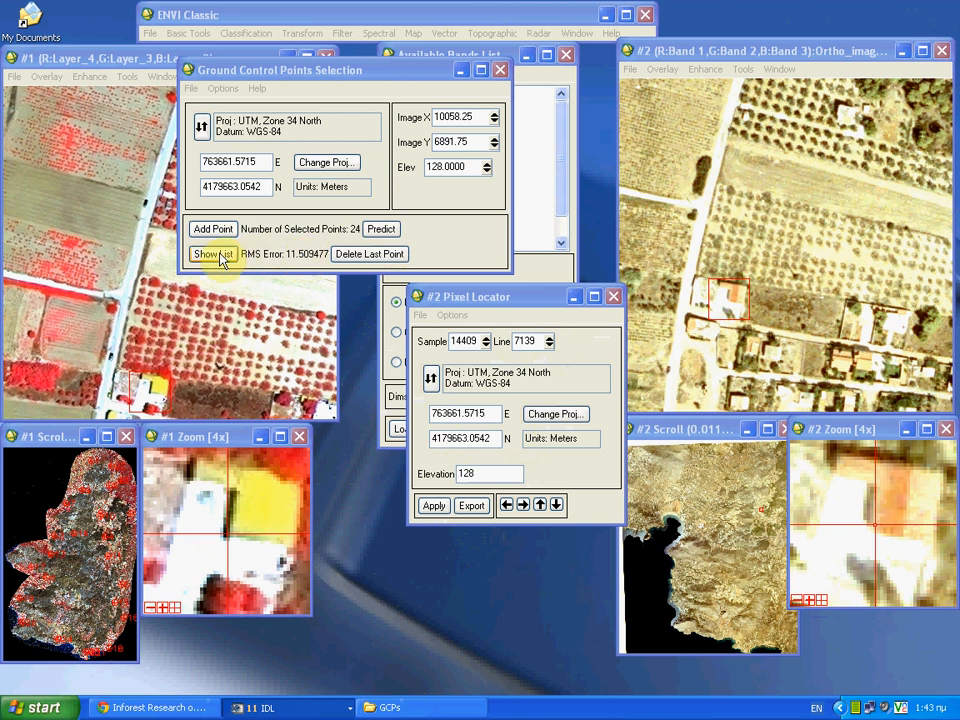
# Step: Show the GCP list and order the points by error
pyautogui.click(212, 252)
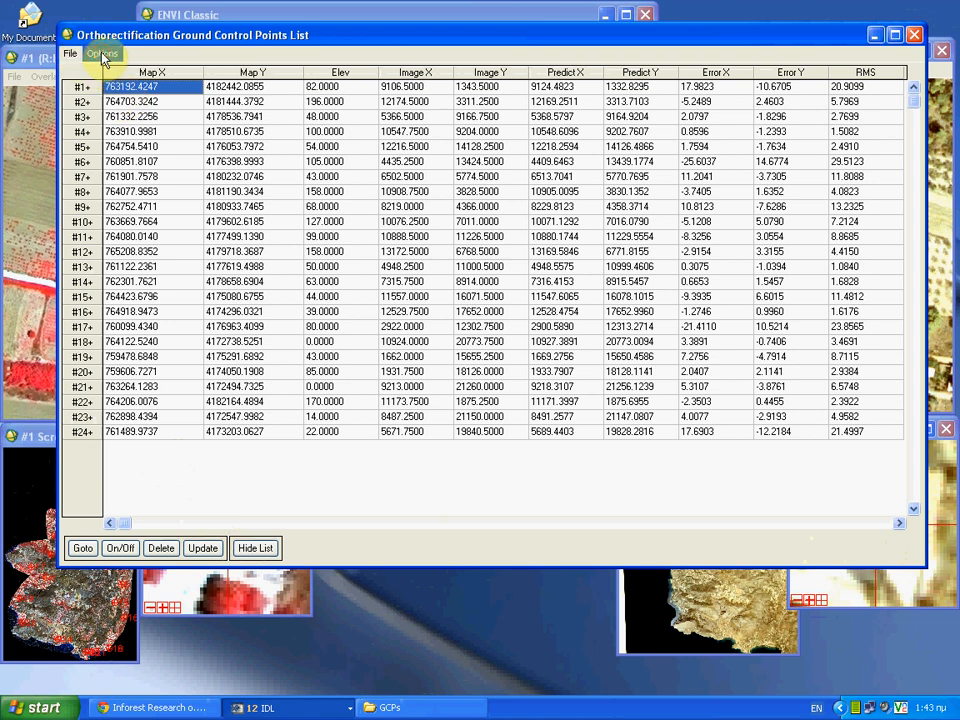
pyautogui.click(152, 72)
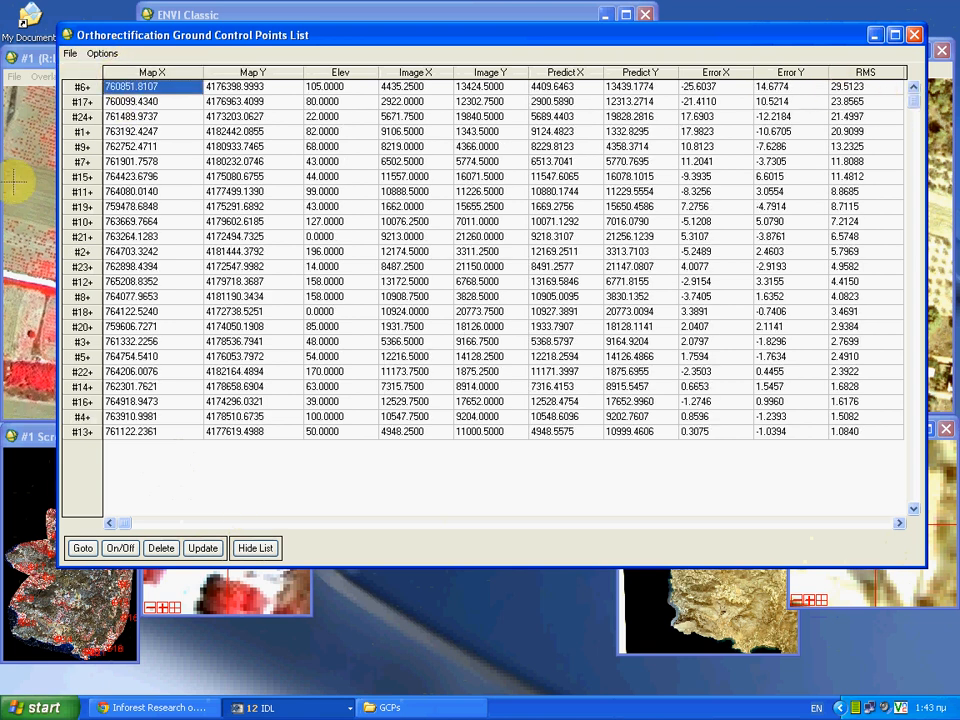
pyautogui.click(82, 92)
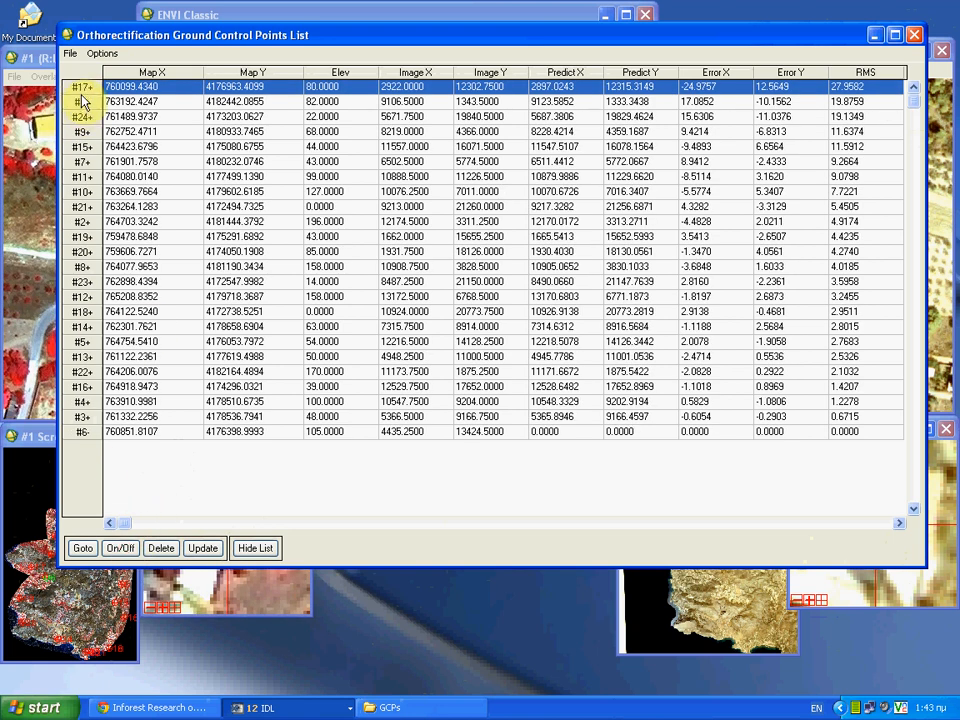
# Step: Switch off the three highest-error points, leaving a worst RMS of about 8.13
pyautogui.click(120, 548)
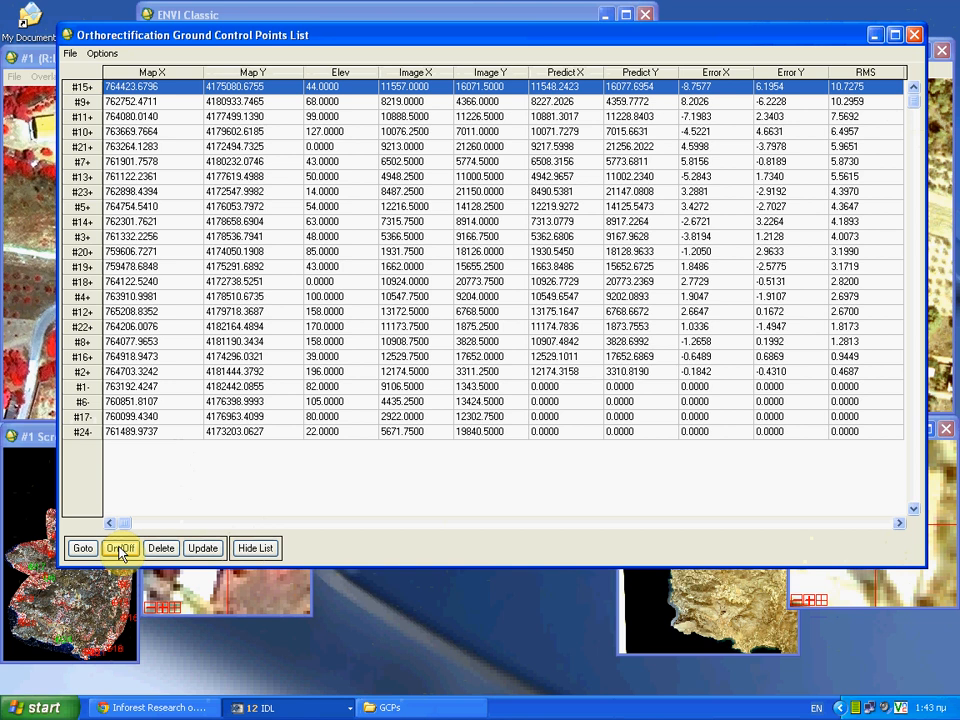
pyautogui.click(120, 548)
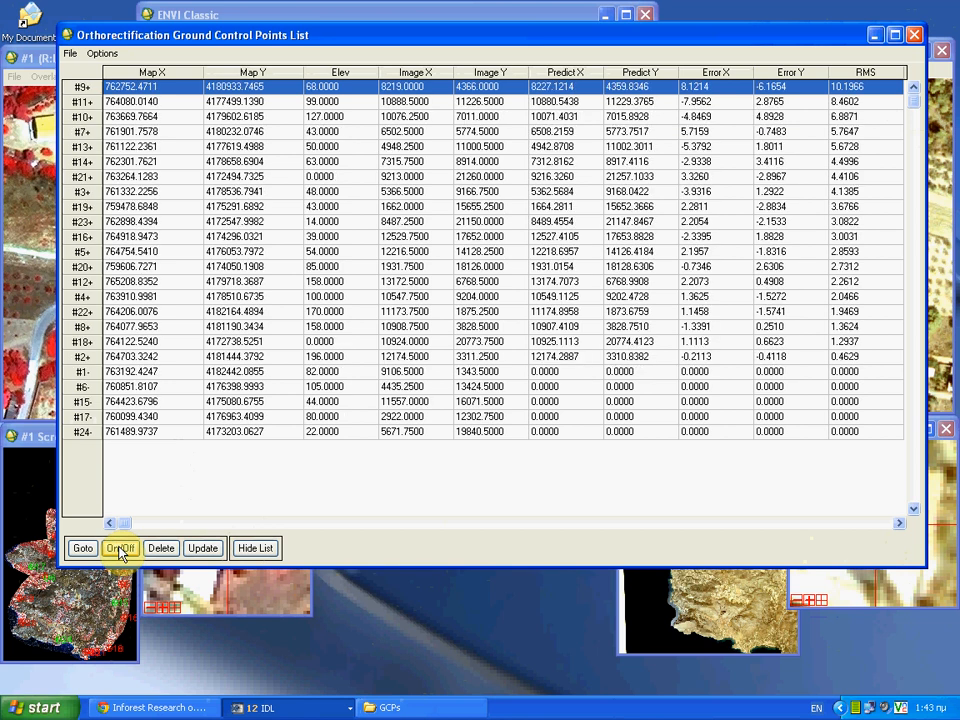
pyautogui.click(120, 548)
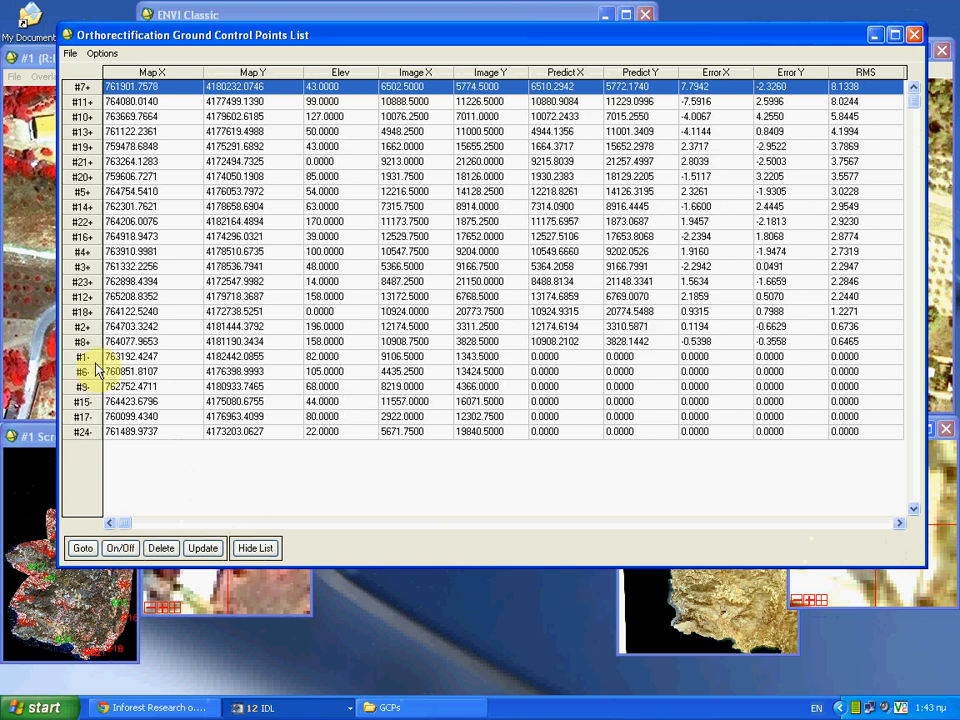